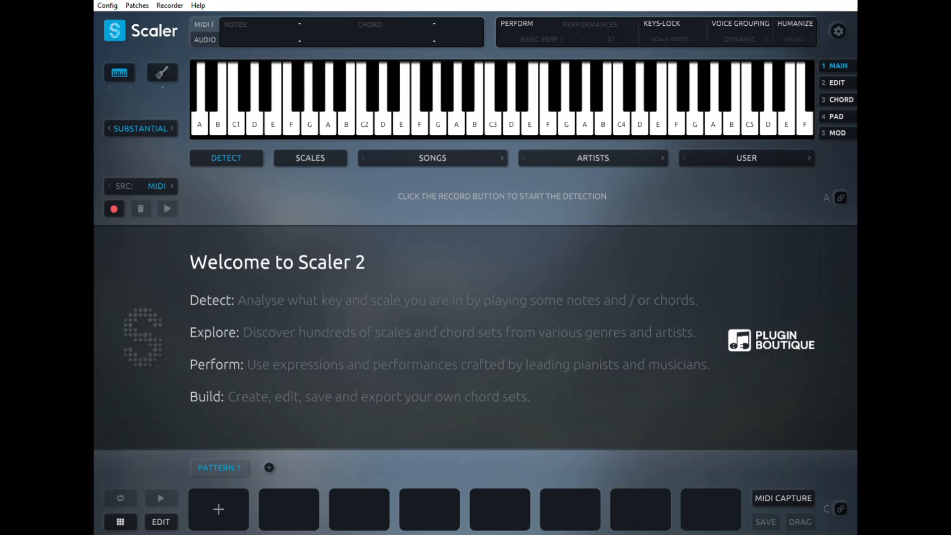
Open the chord editor page, with Pattern 1's first pad holding a rest
left_click(661, 119)
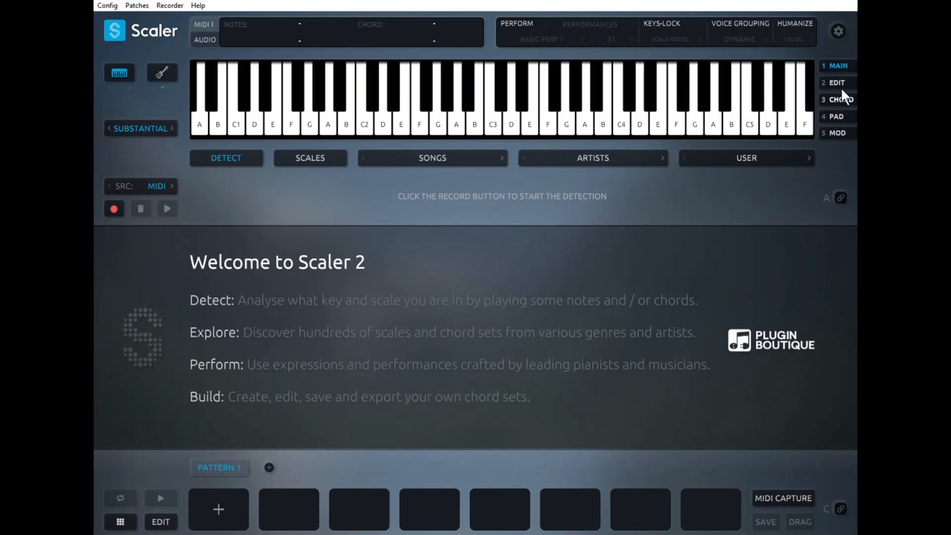
left_click(838, 99)
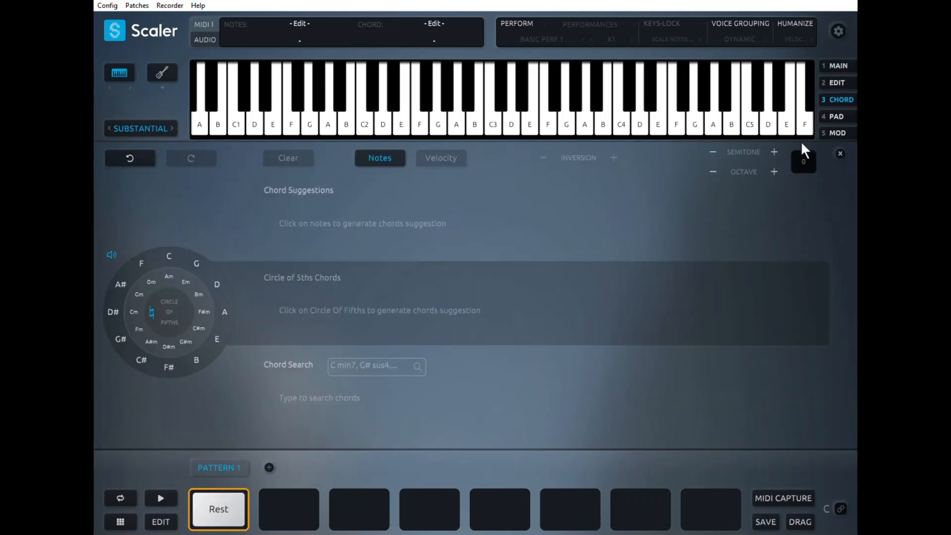
mouse_move(843, 79)
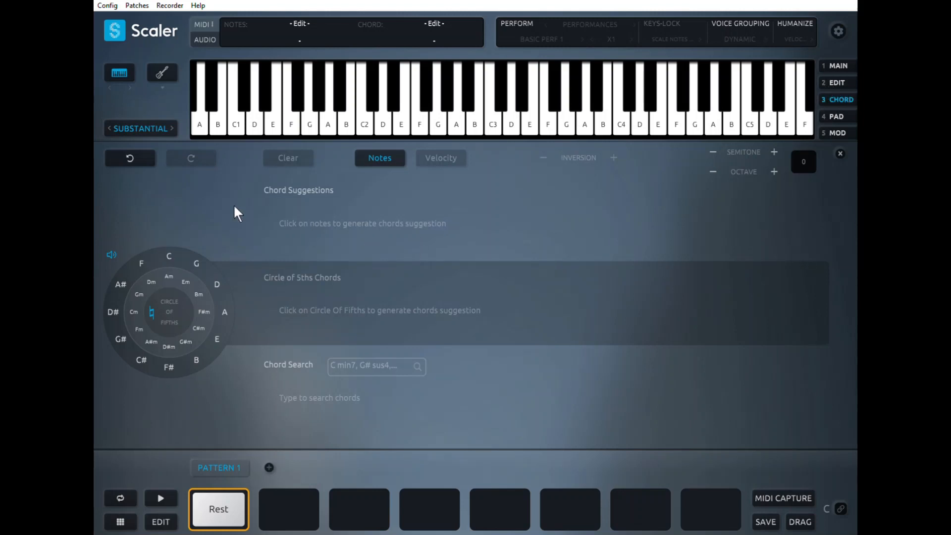
mouse_move(146, 209)
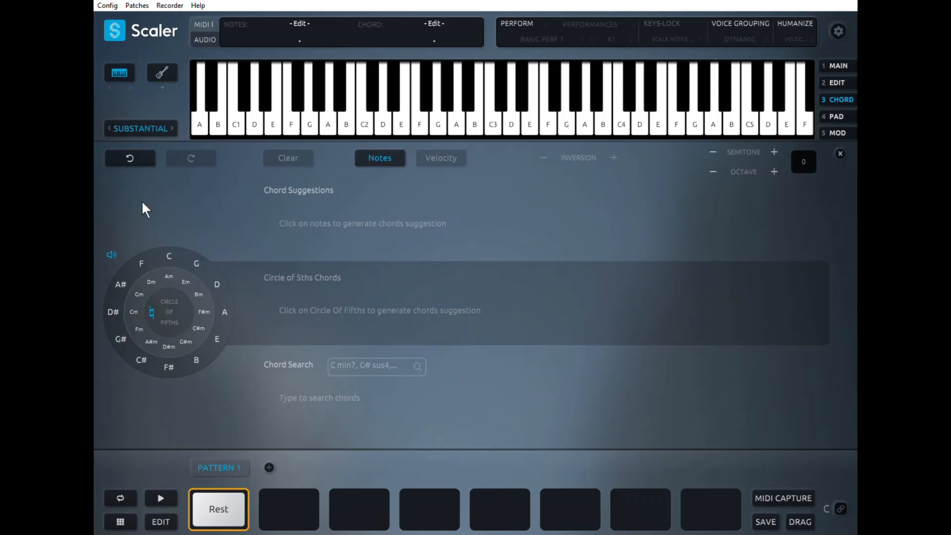
mouse_move(165, 225)
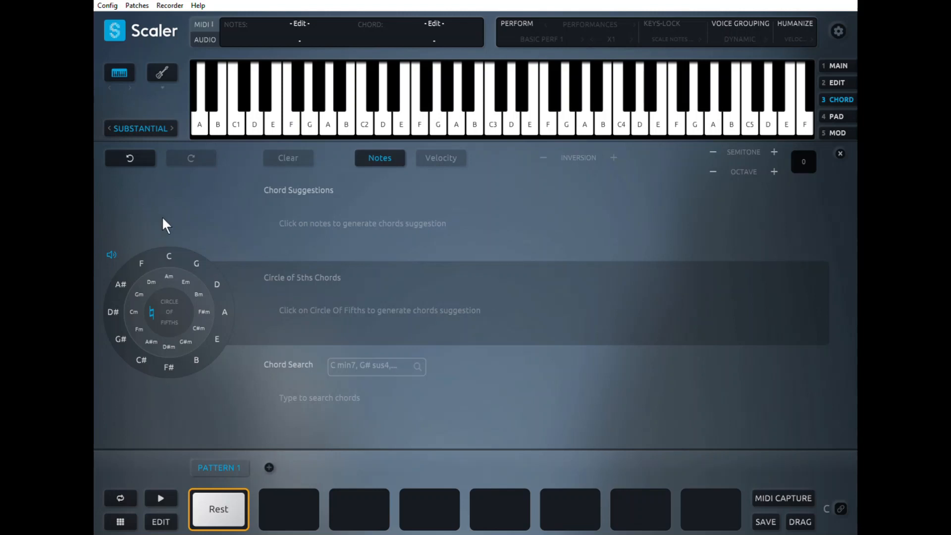
mouse_move(169, 234)
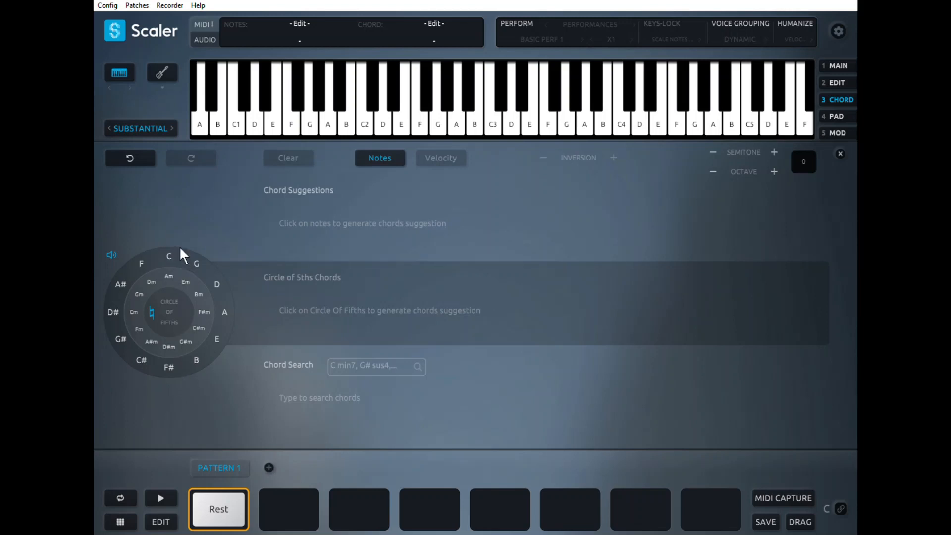
Browse circle-of-fifths chord sets for C, Em, G, F#, D and Bm, ending on A minor
left_click(169, 255)
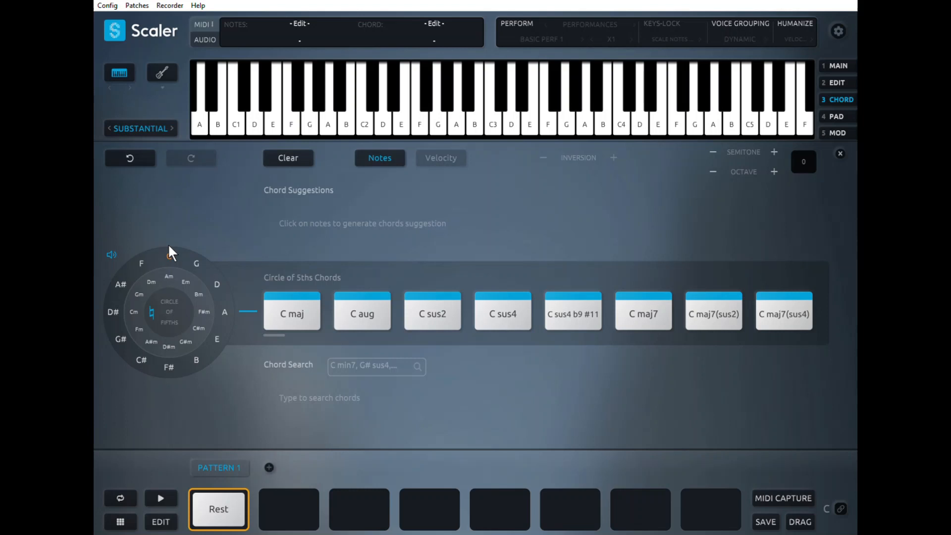
left_click(186, 281)
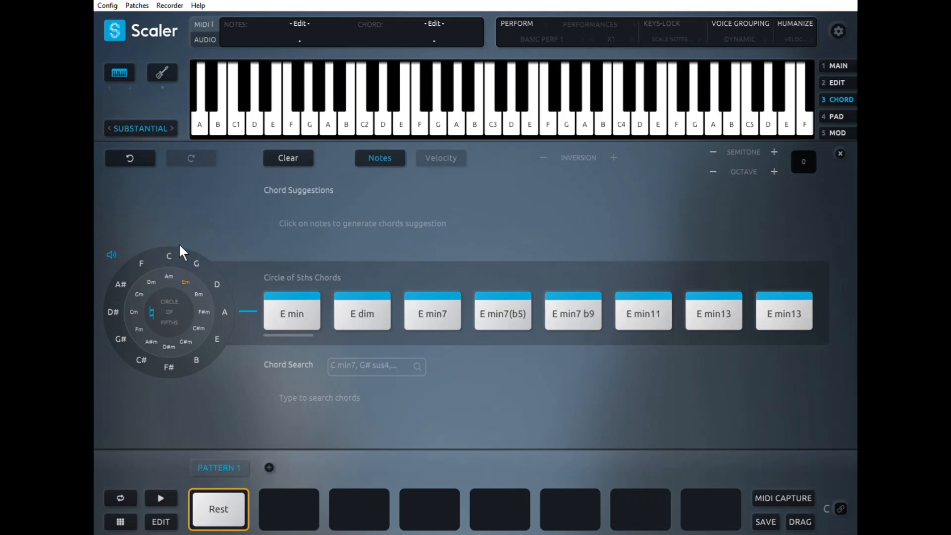
mouse_move(172, 252)
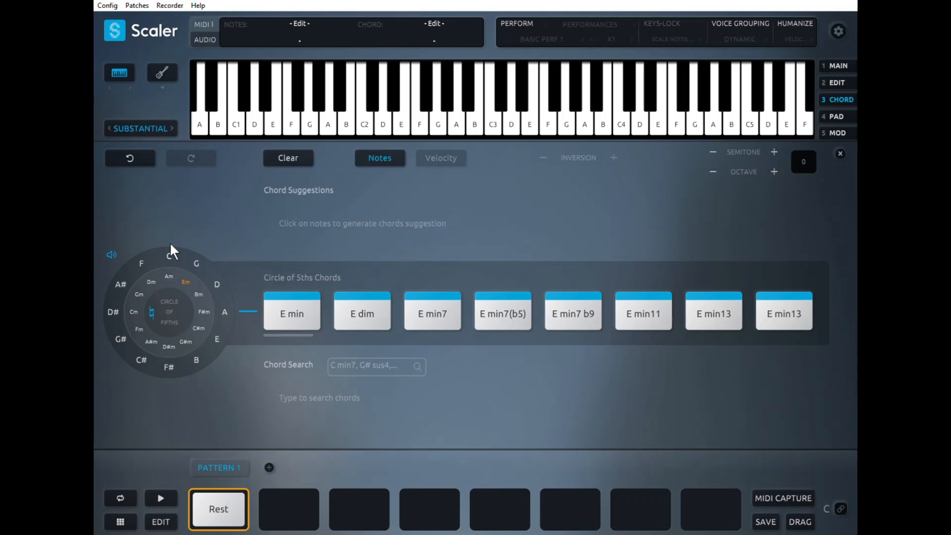
left_click(196, 263)
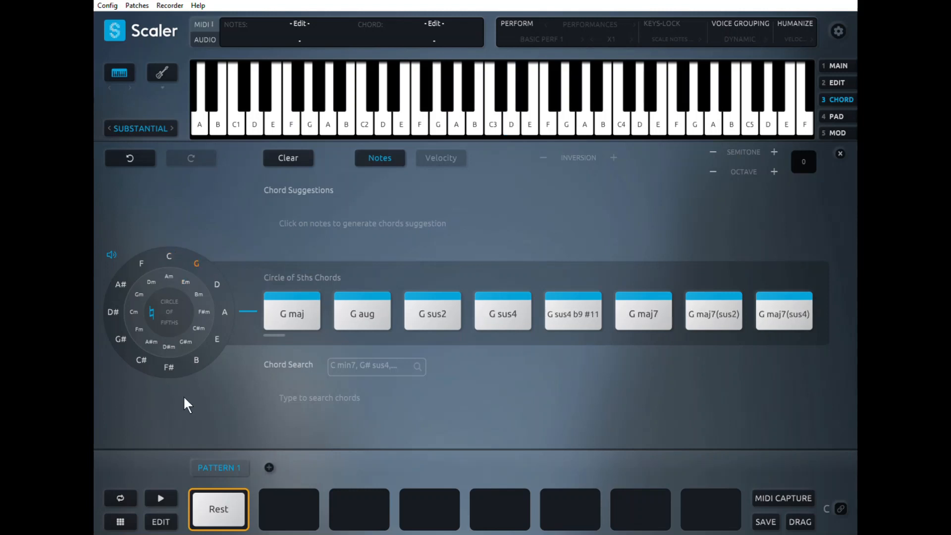
left_click(168, 366)
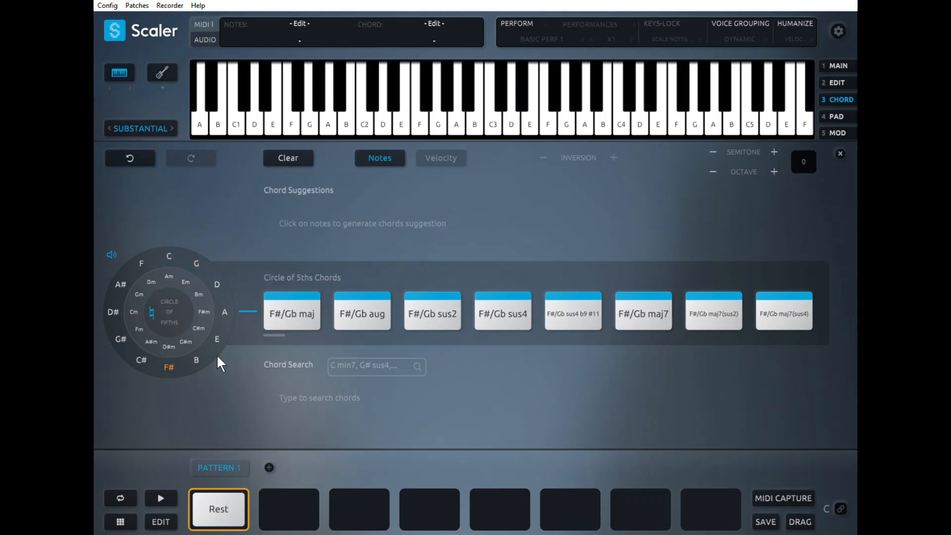
mouse_move(166, 231)
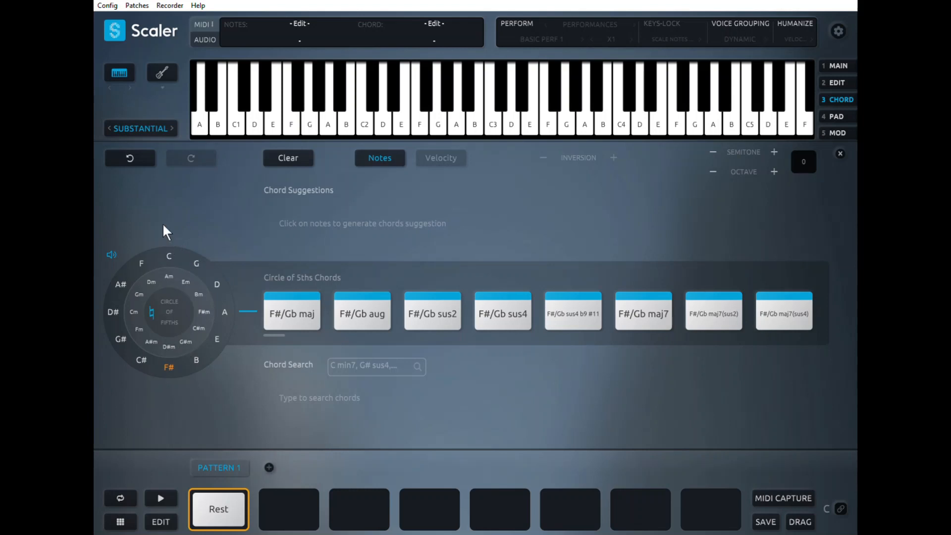
mouse_move(207, 376)
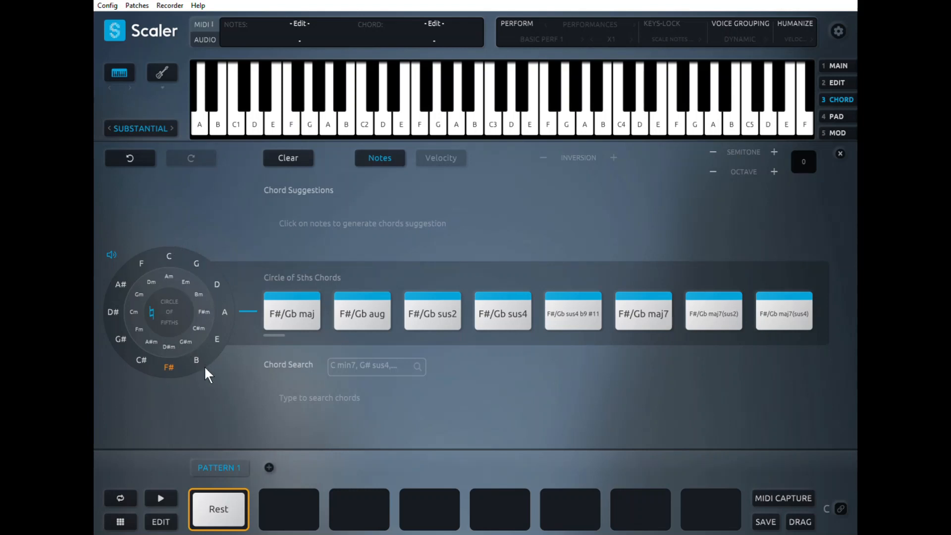
mouse_move(203, 258)
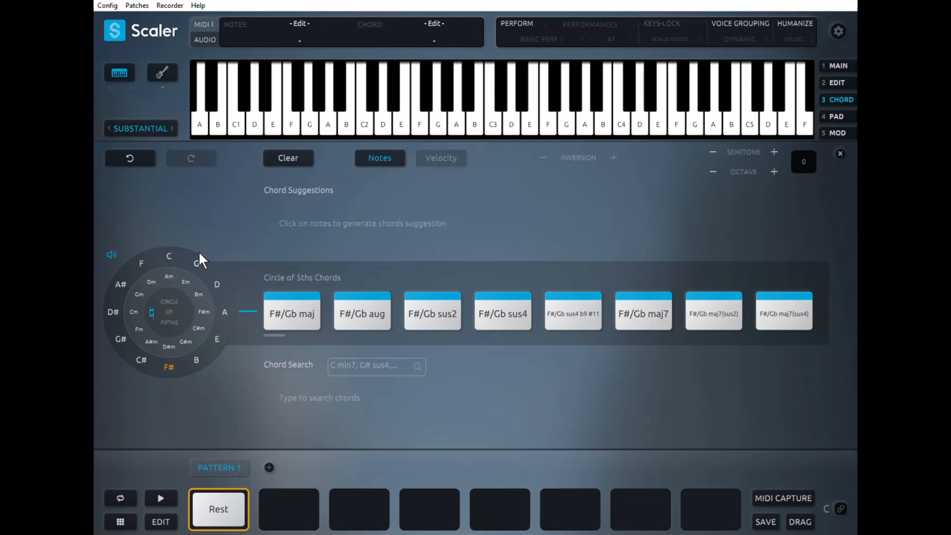
mouse_move(197, 260)
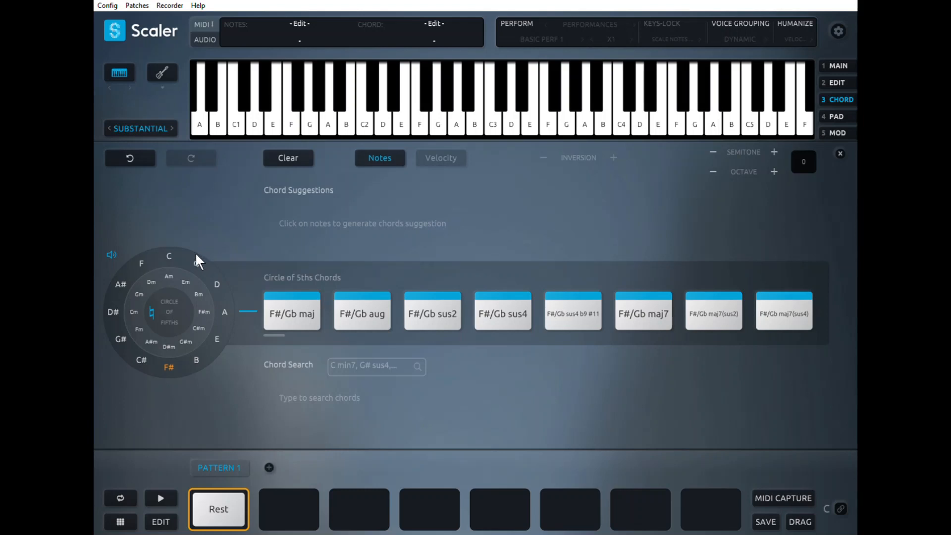
left_click(186, 281)
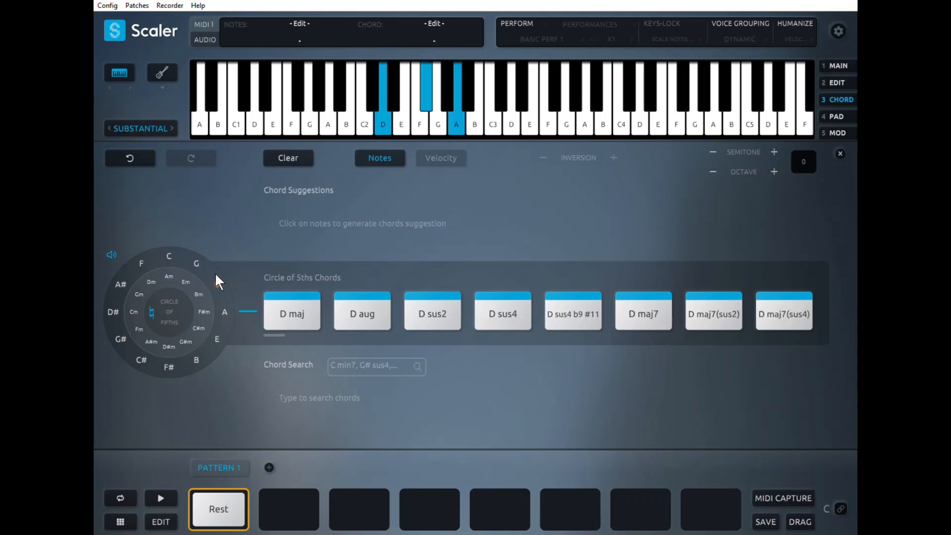
left_click(196, 263)
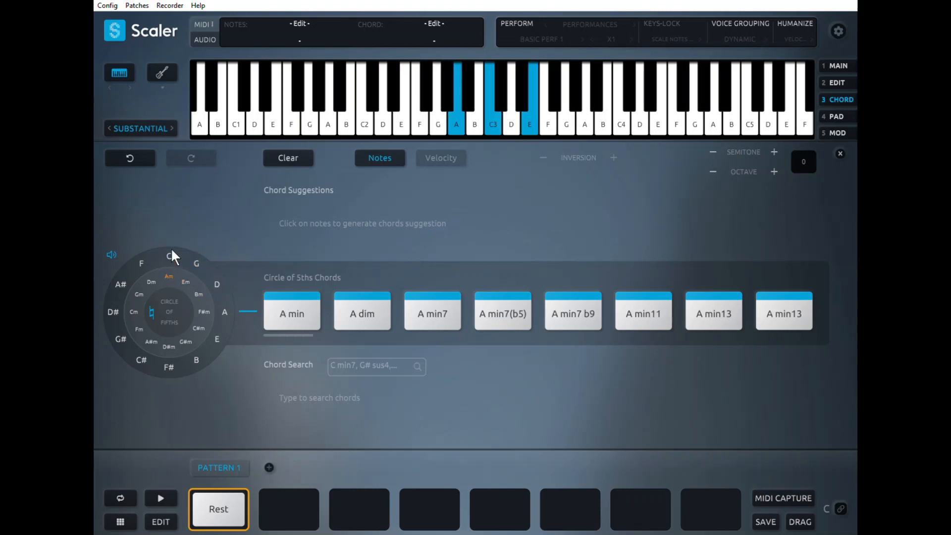
left_click(168, 255)
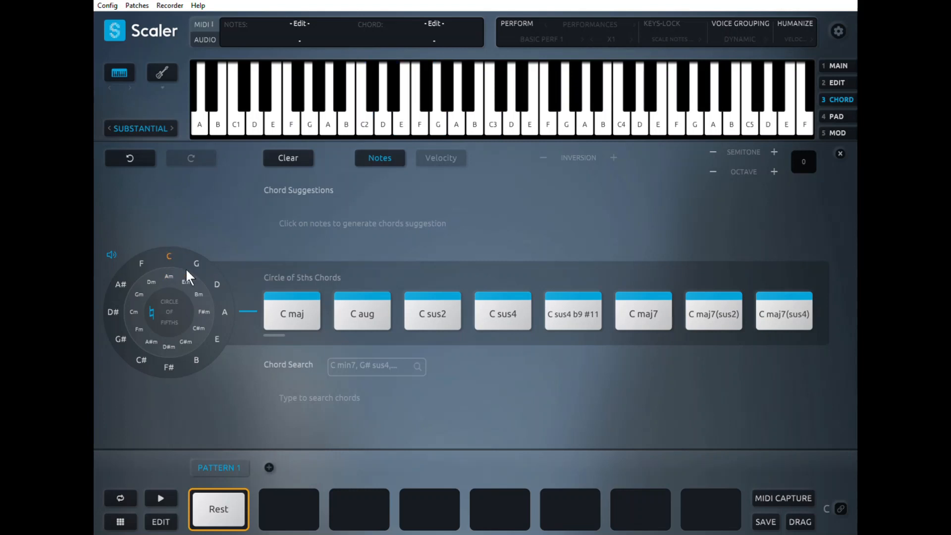
left_click(198, 295)
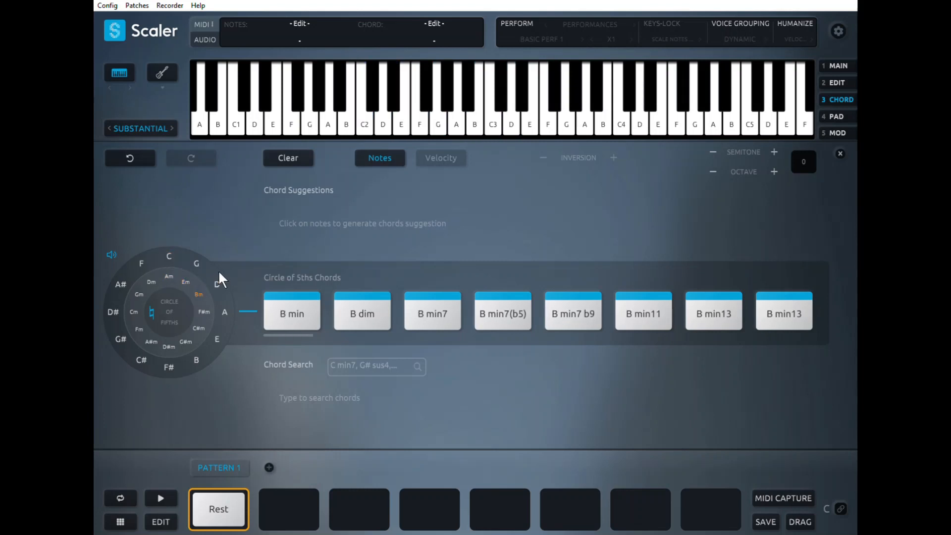
left_click(196, 263)
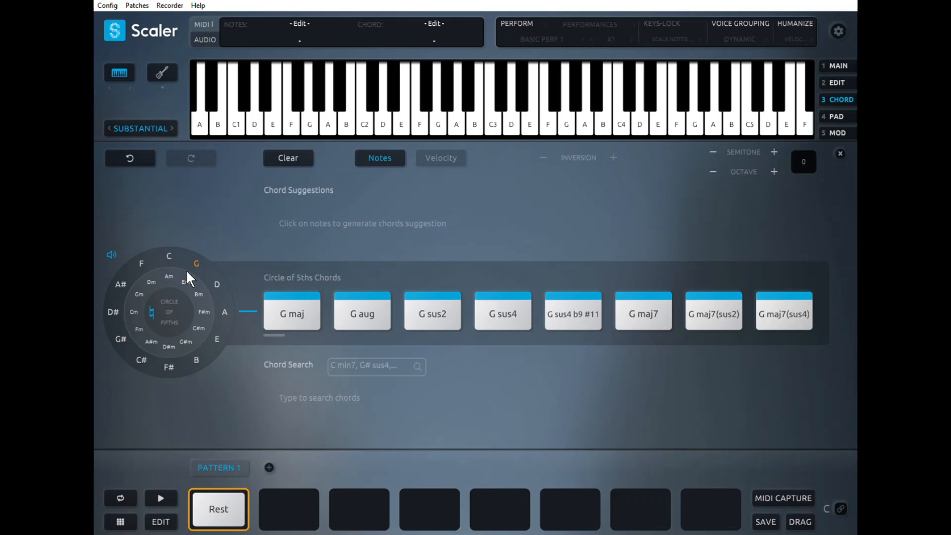
left_click(169, 276)
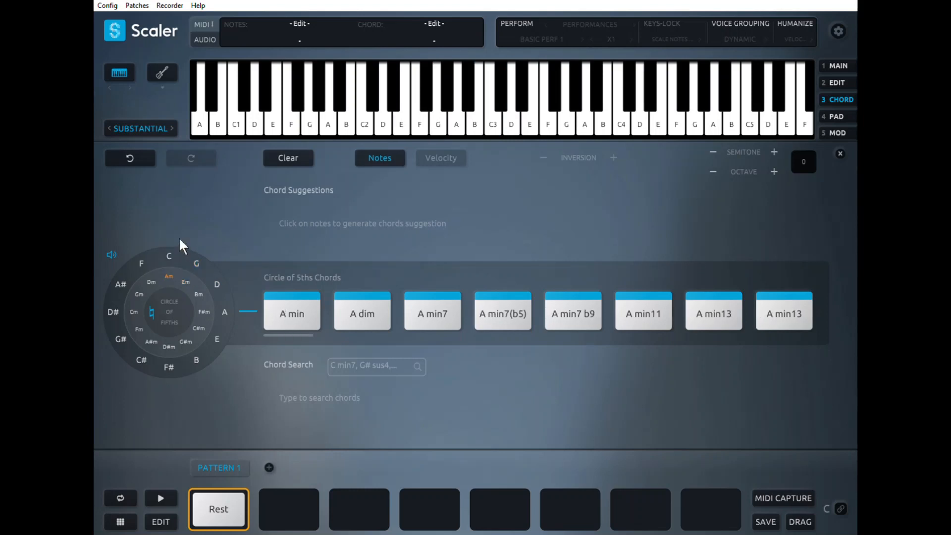
mouse_move(204, 233)
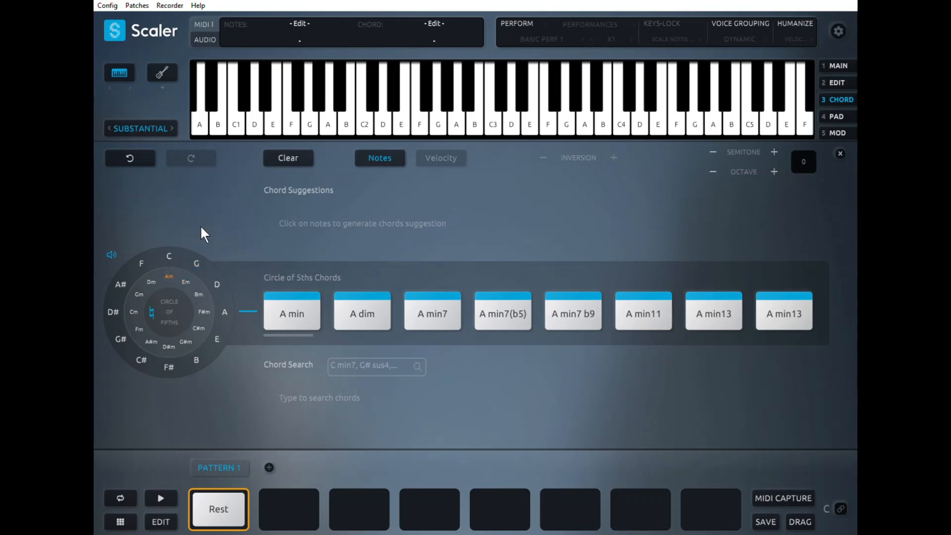
Audition the A min chord and place it in Pattern 1's first pad
left_click(292, 312)
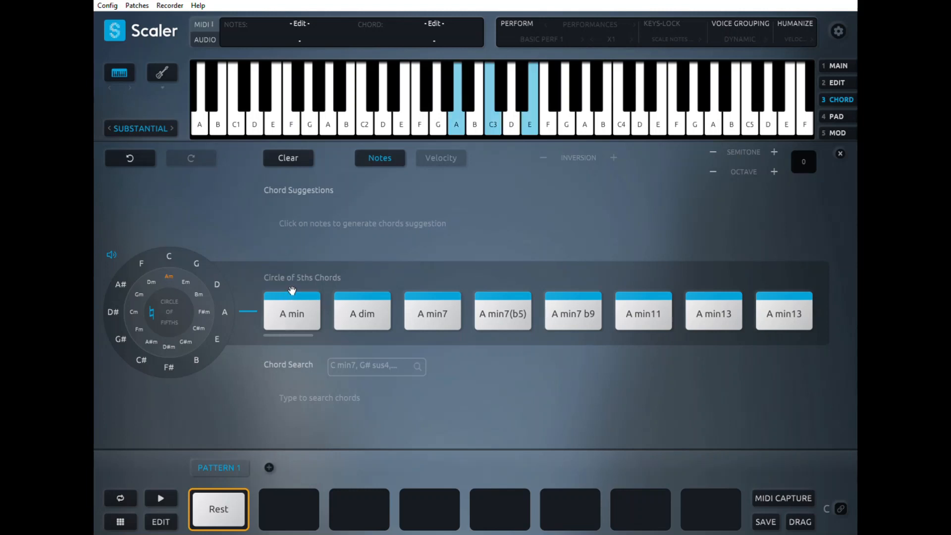
left_click(292, 313)
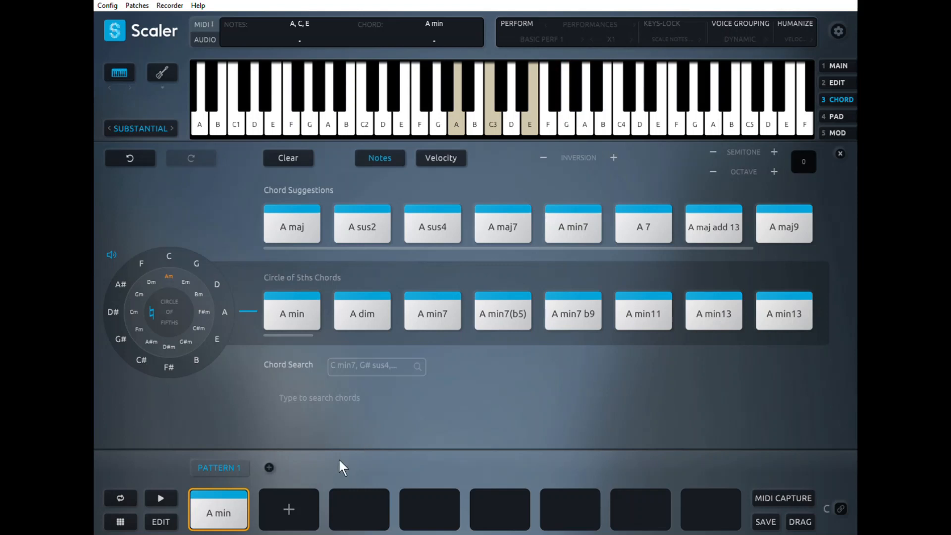
mouse_move(375, 460)
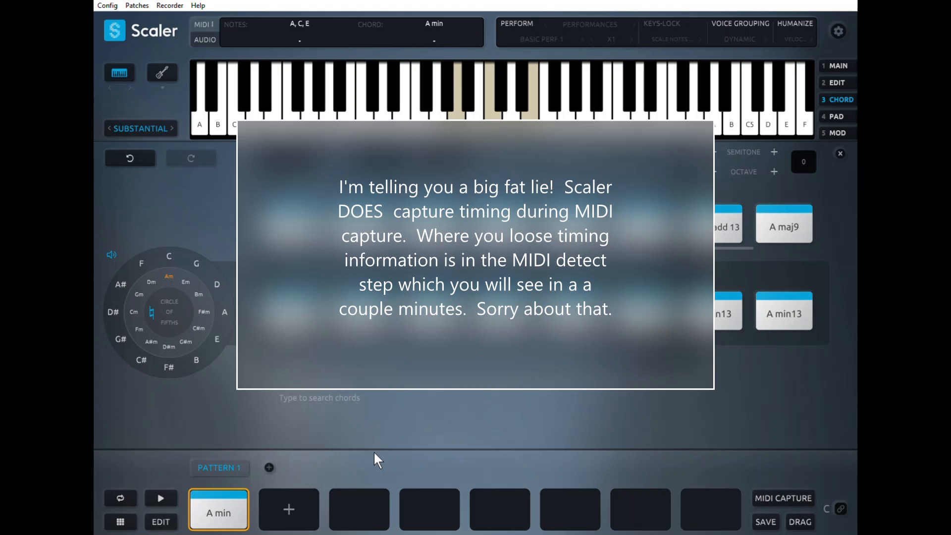
mouse_move(734, 442)
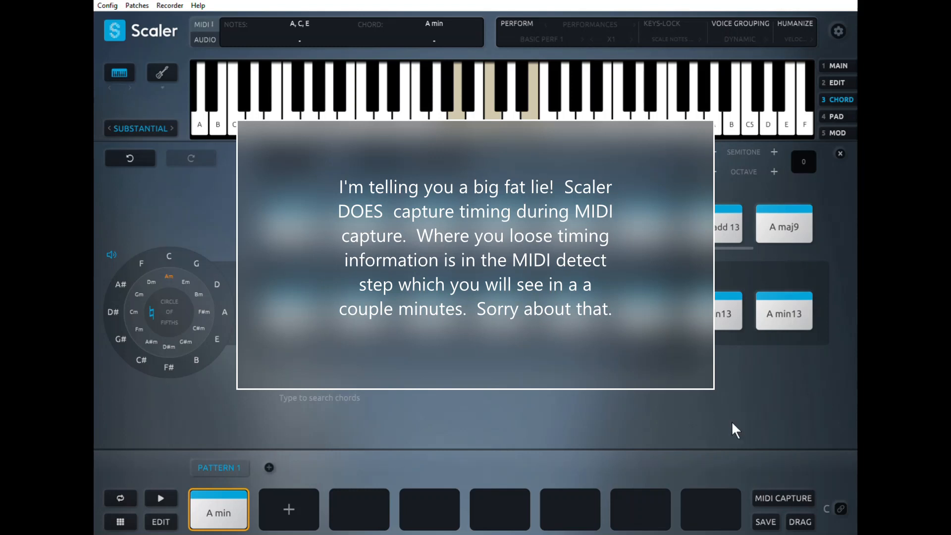
mouse_move(754, 459)
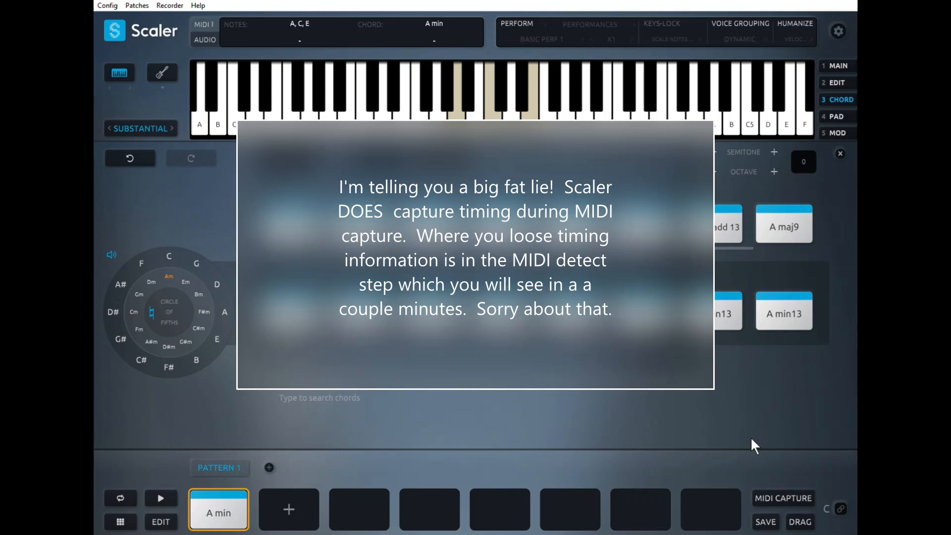
mouse_move(788, 495)
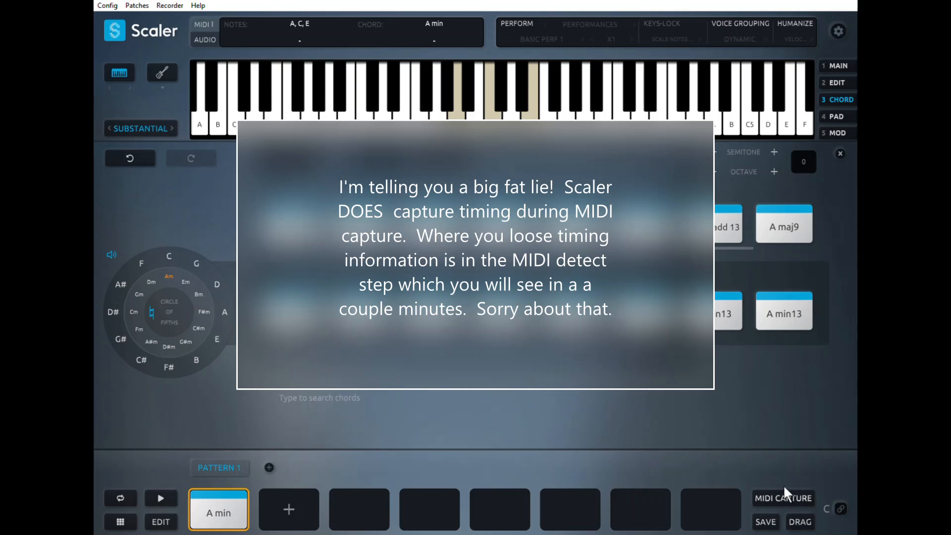
Switch on MIDI capture to record incoming chords
left_click(784, 498)
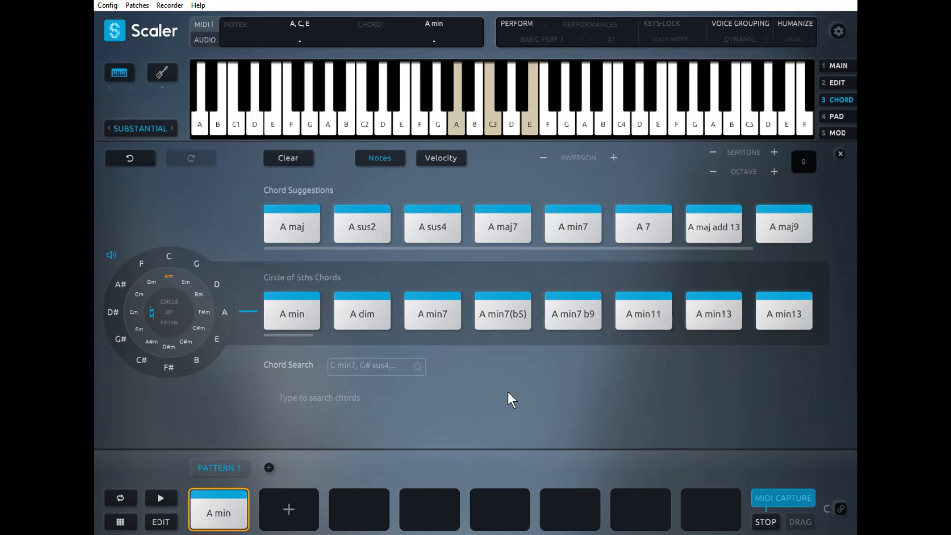
mouse_move(201, 241)
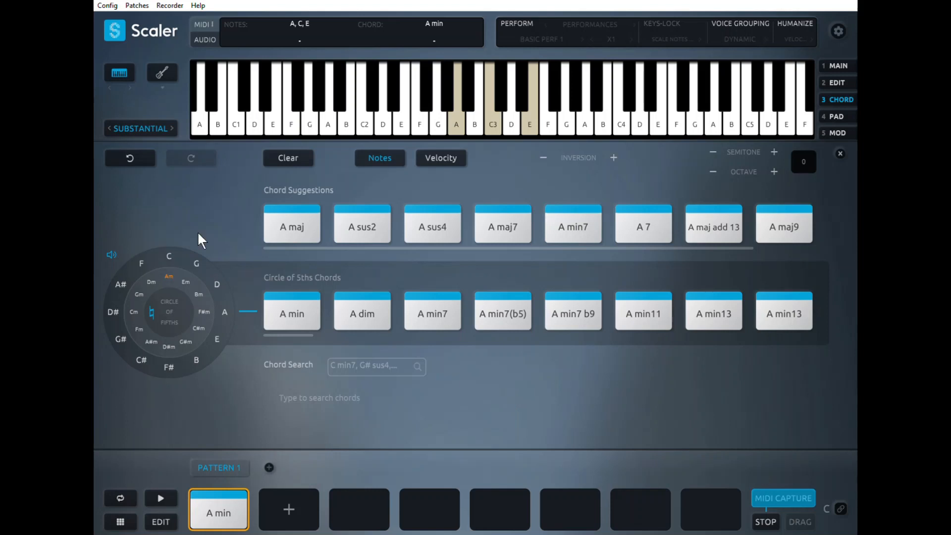
Preview the C, D minor, B minor and A minor chord sets, then capture F maj7
left_click(168, 256)
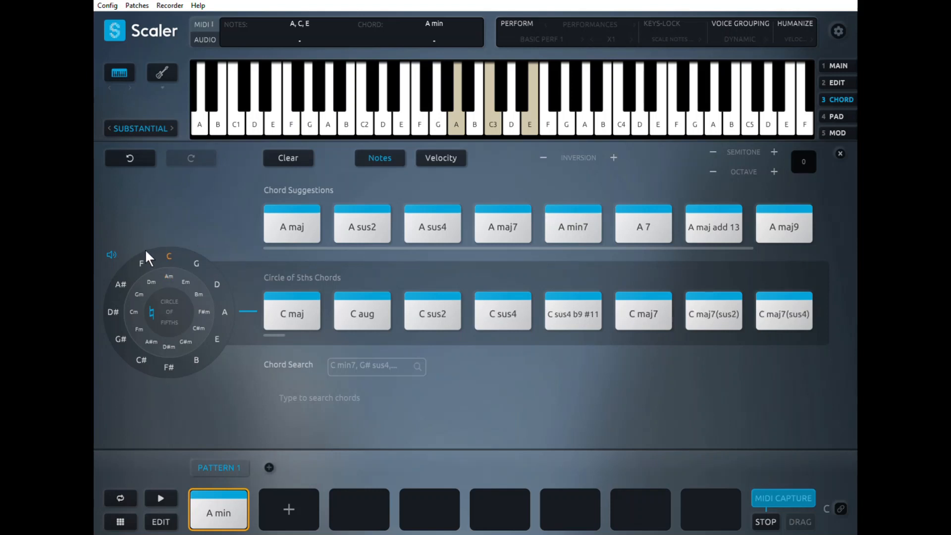
left_click(151, 282)
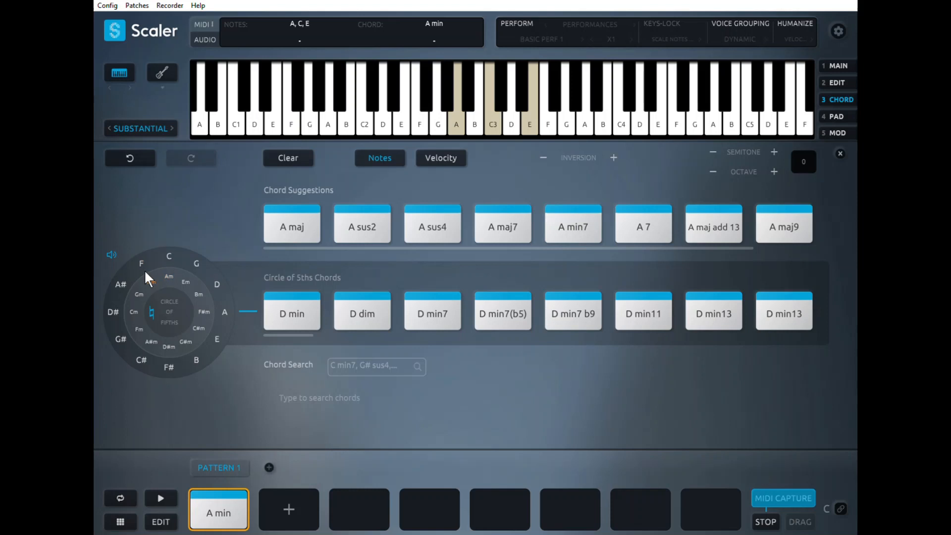
left_click(169, 256)
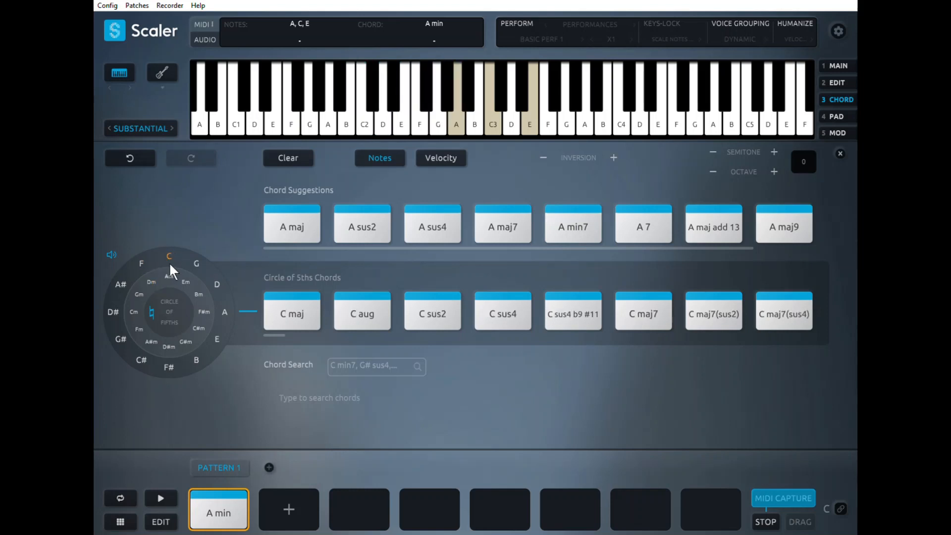
left_click(197, 293)
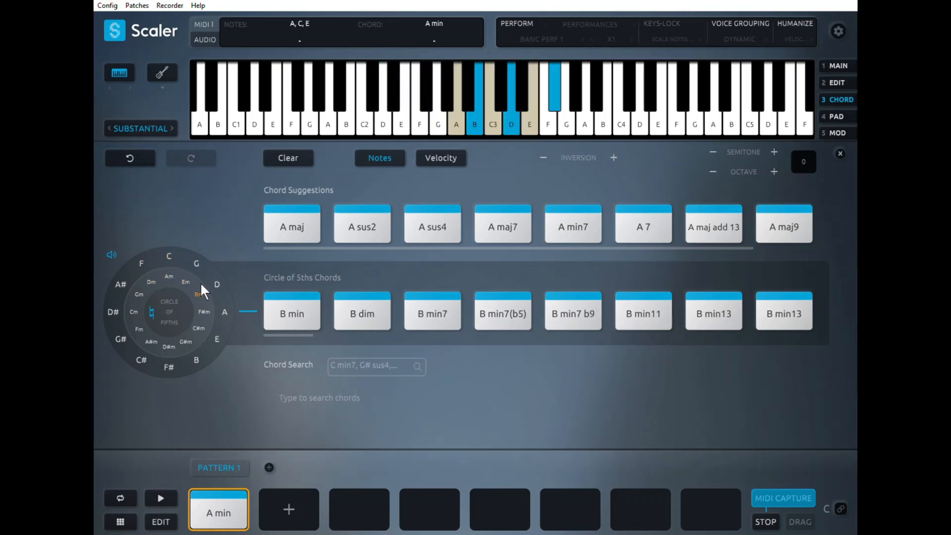
left_click(169, 256)
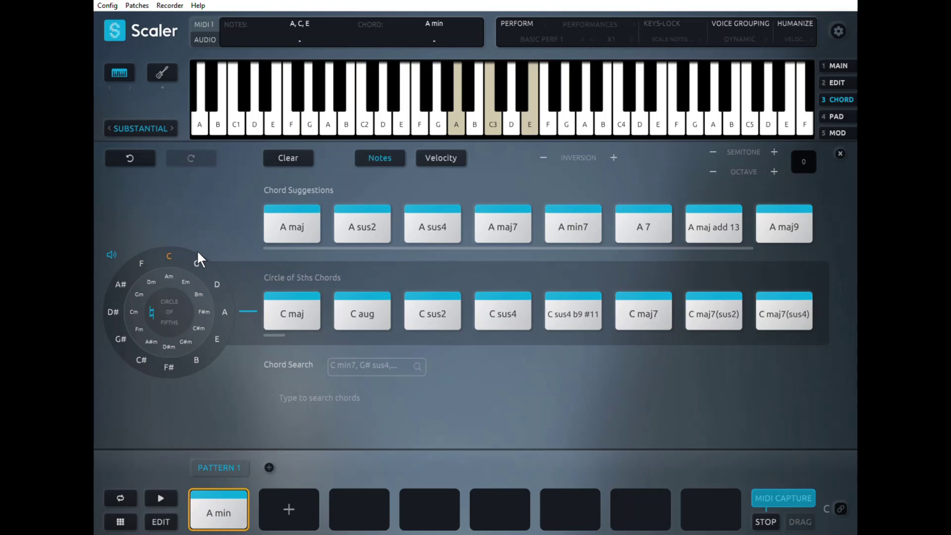
left_click(169, 276)
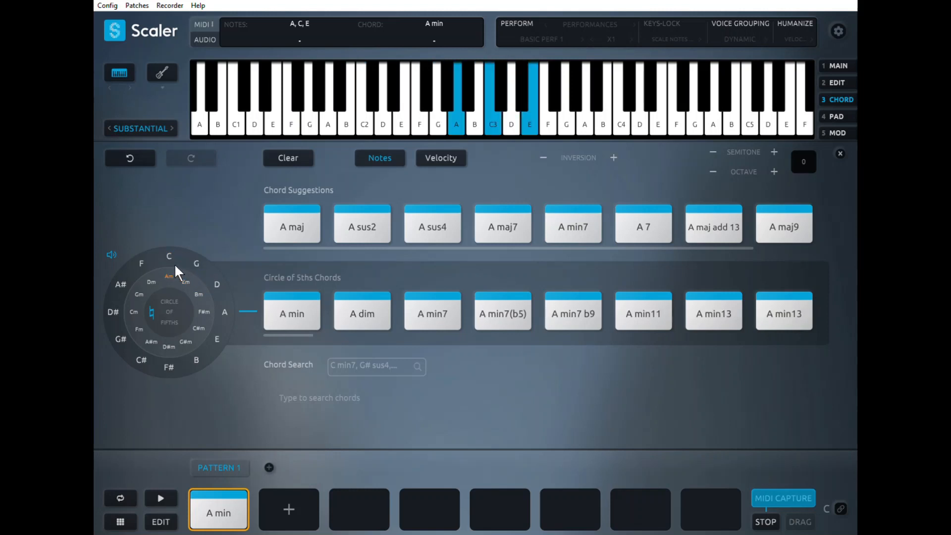
left_click(169, 256)
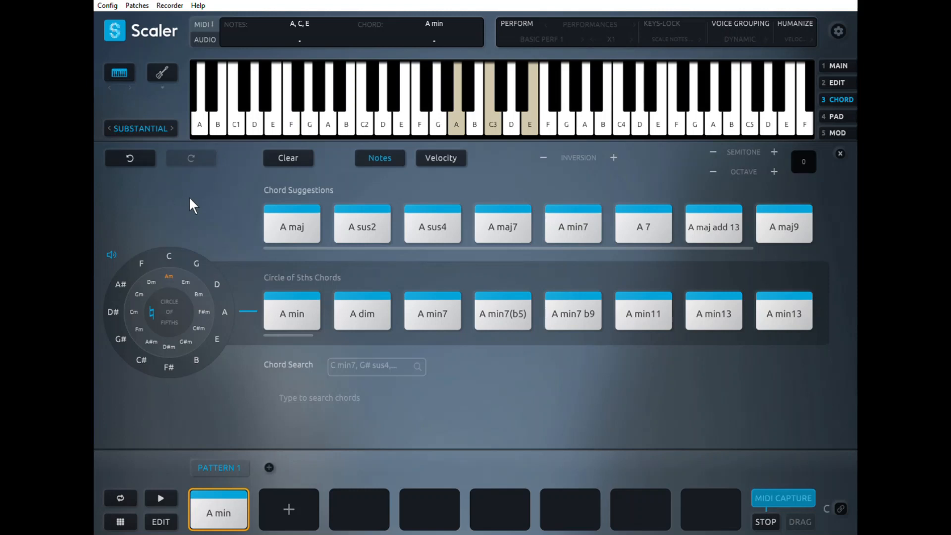
mouse_move(171, 239)
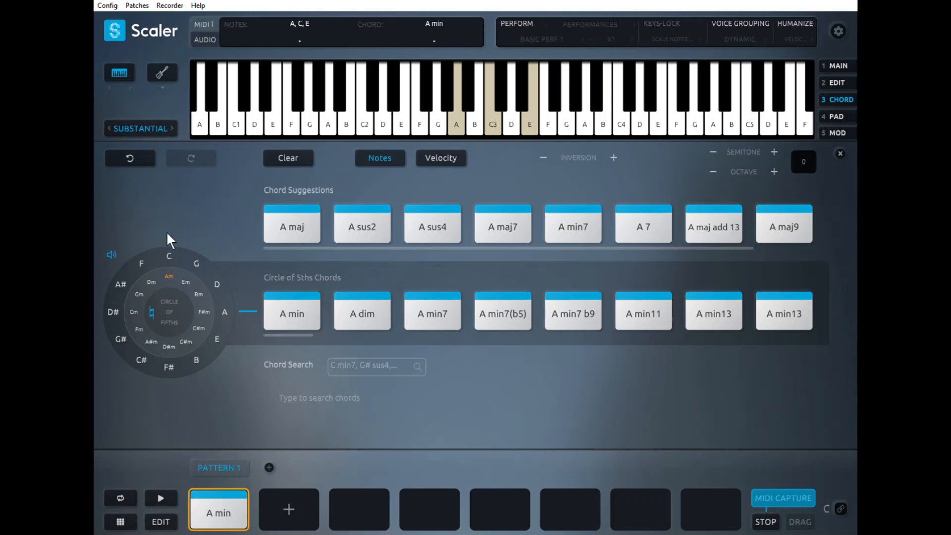
mouse_move(208, 222)
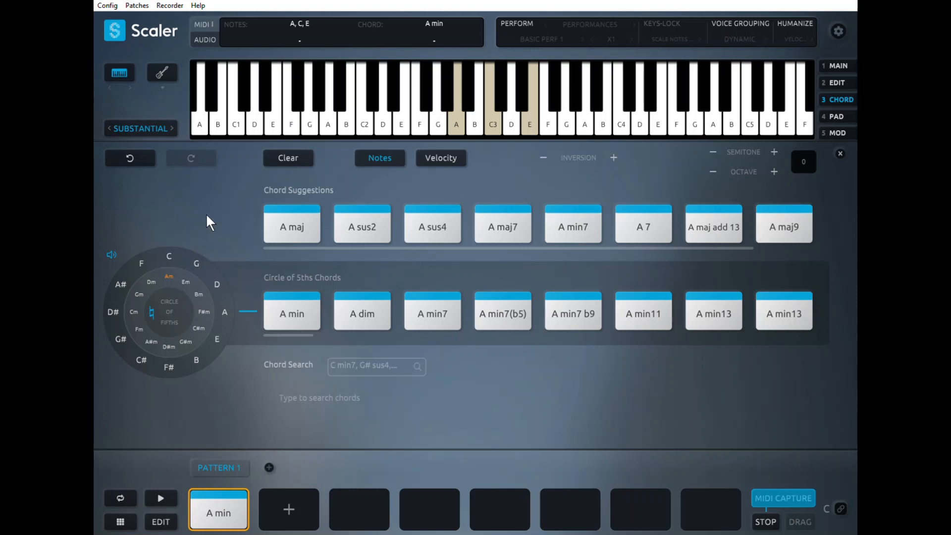
mouse_move(210, 217)
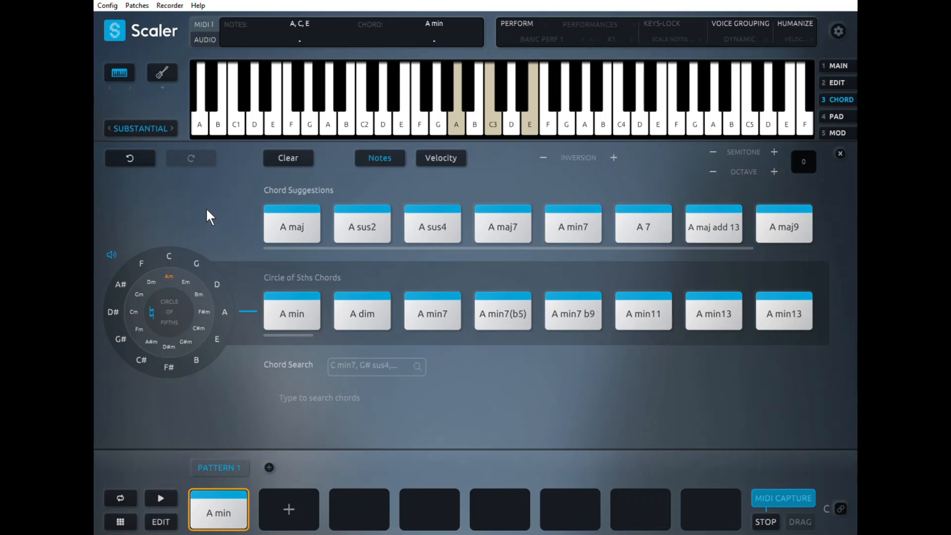
mouse_move(237, 193)
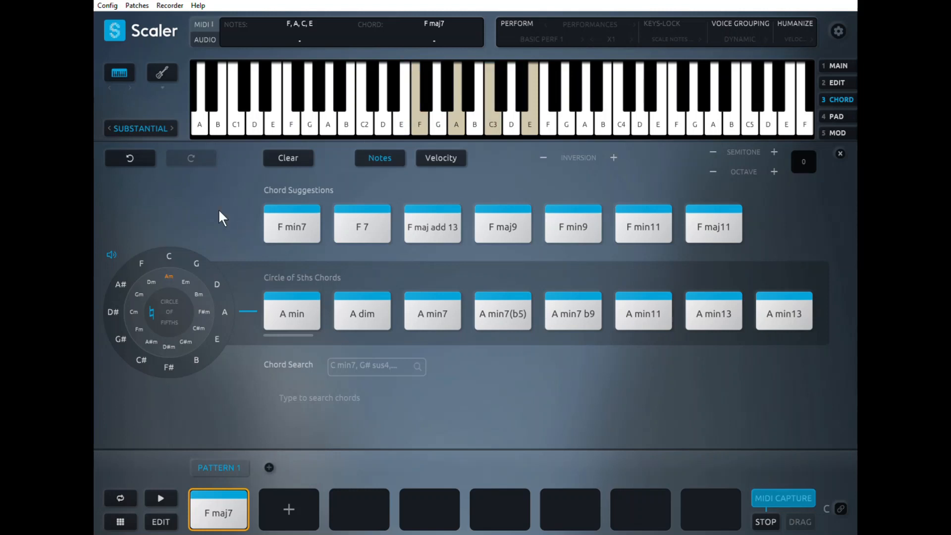
mouse_move(206, 216)
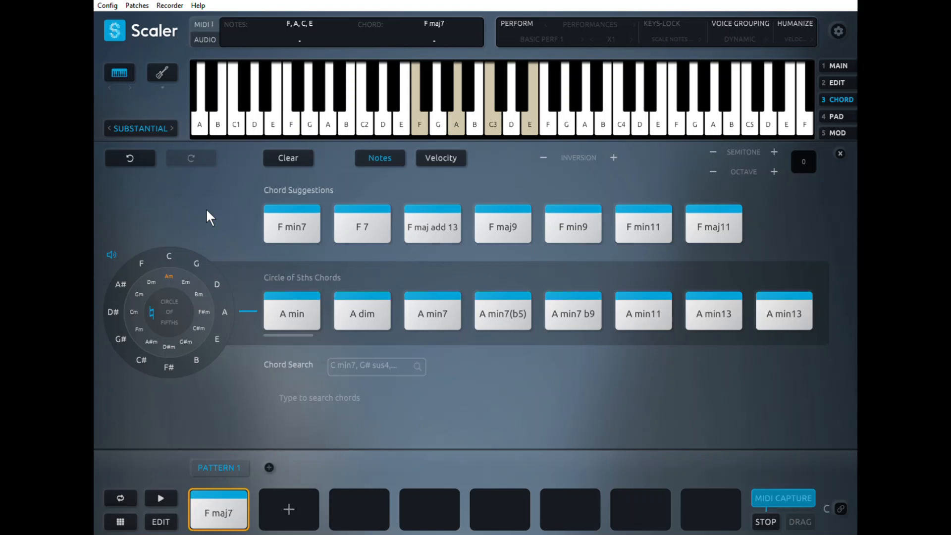
mouse_move(199, 245)
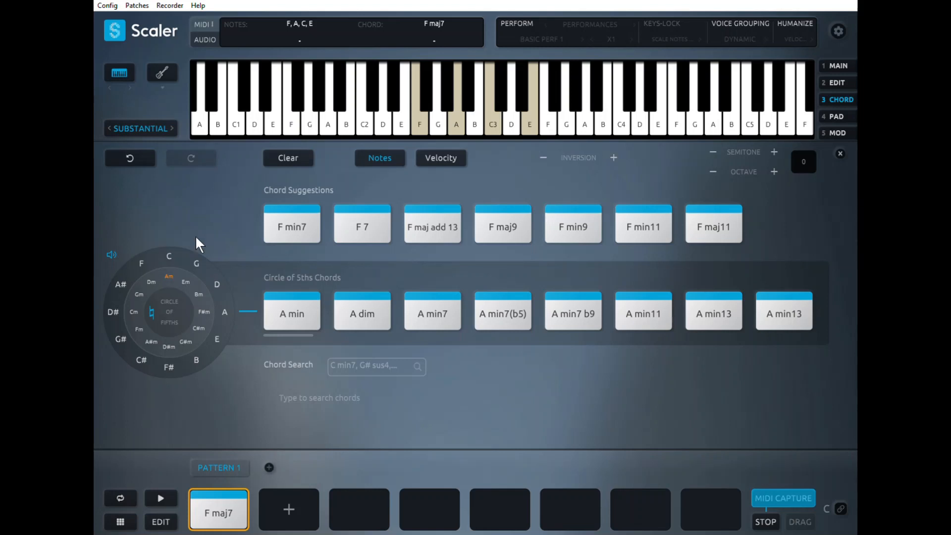
left_click(113, 312)
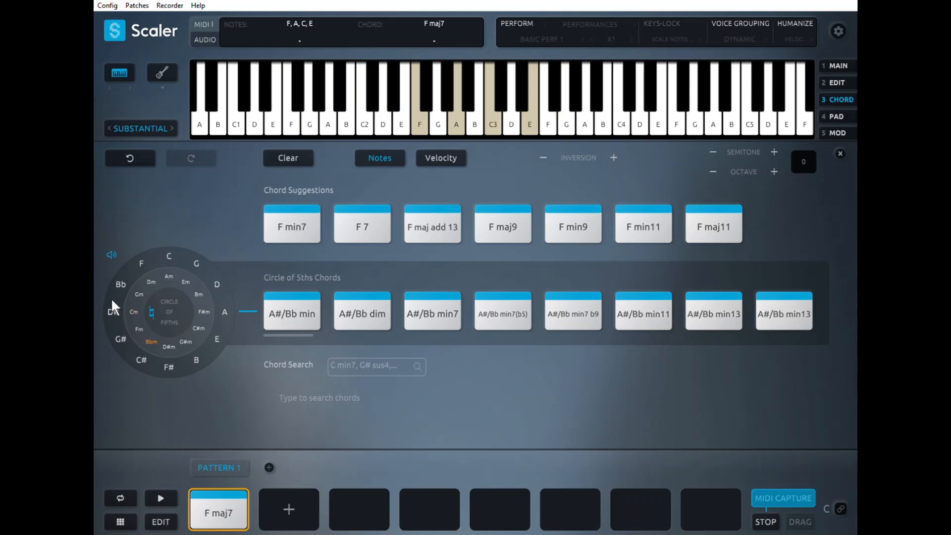
Preview the C minor, Bb minor, Ab major and Db major chord sets
left_click(133, 312)
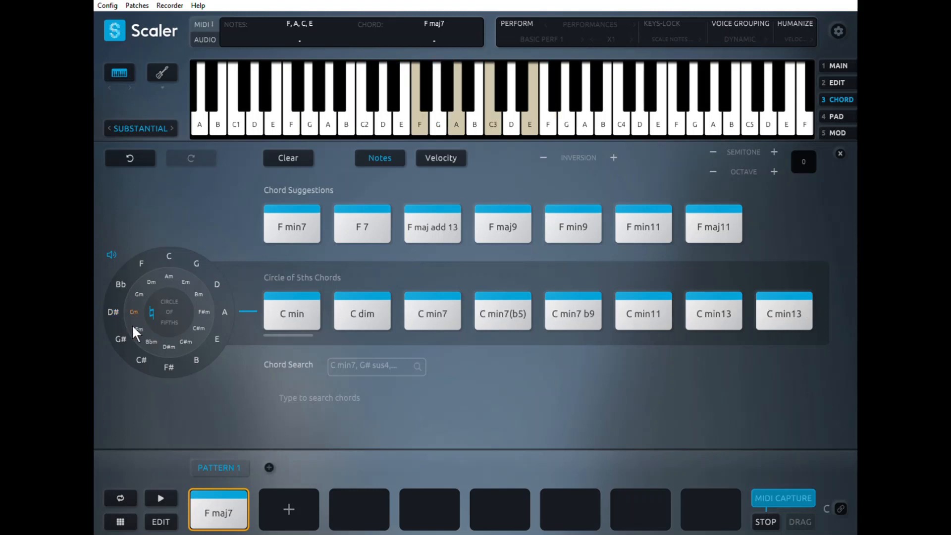
left_click(118, 339)
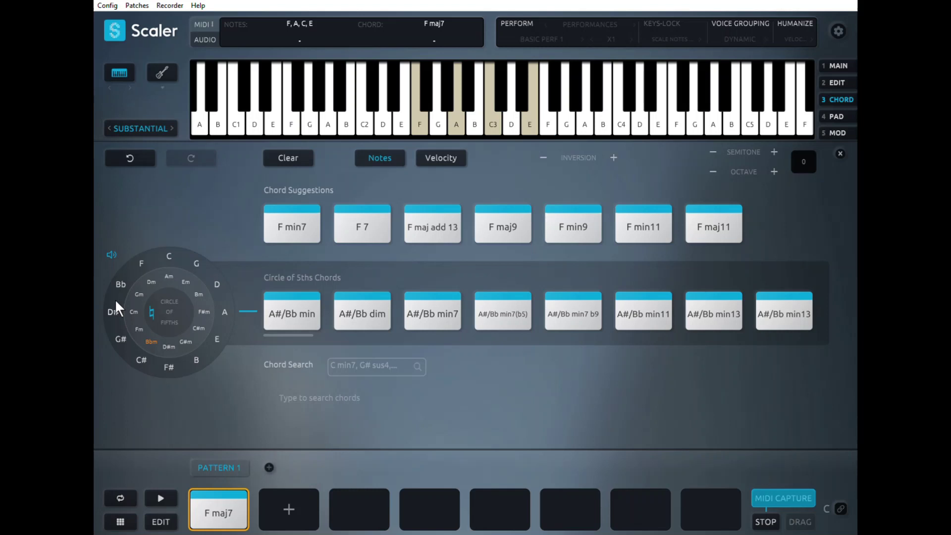
left_click(134, 312)
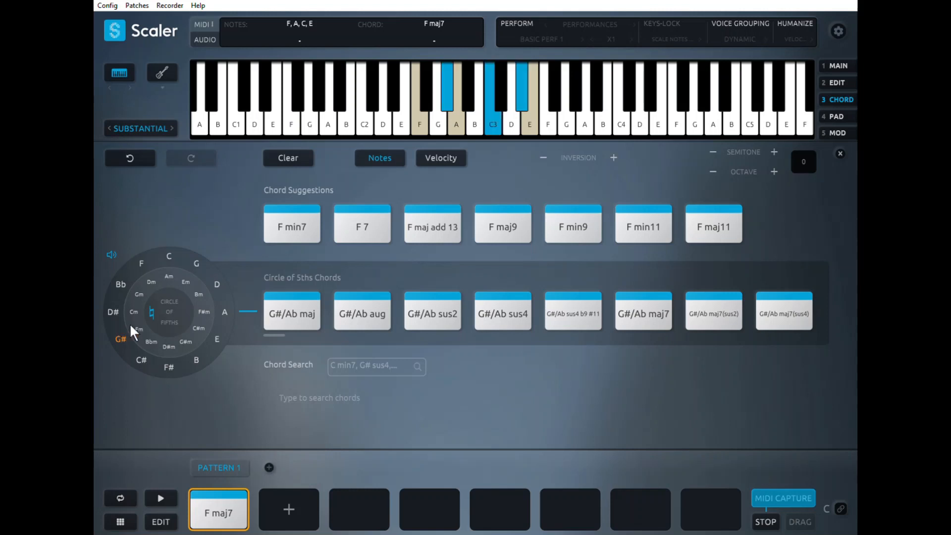
left_click(141, 360)
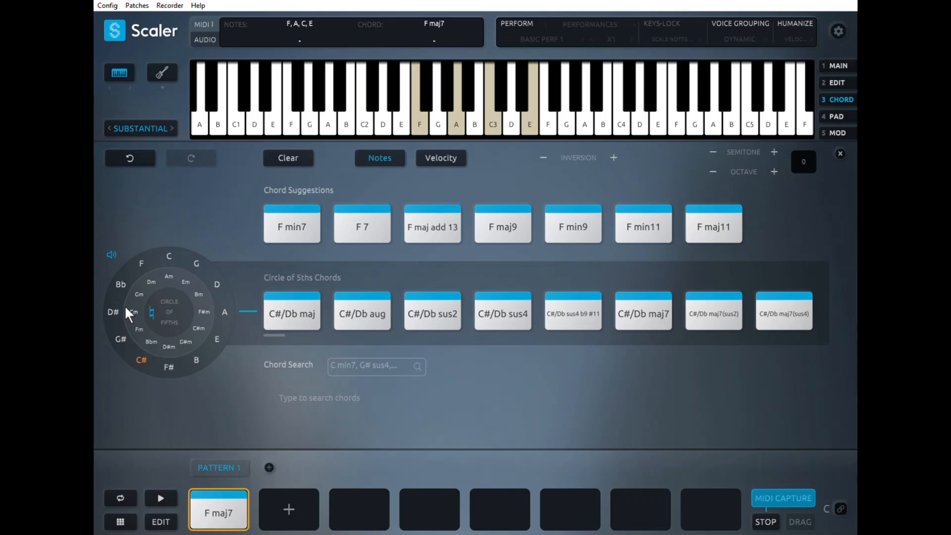
mouse_move(167, 296)
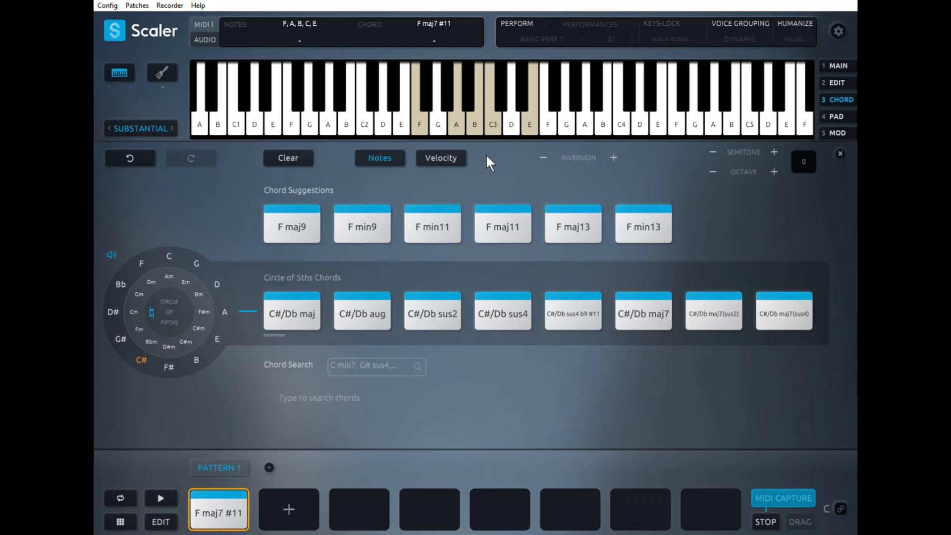
mouse_move(603, 425)
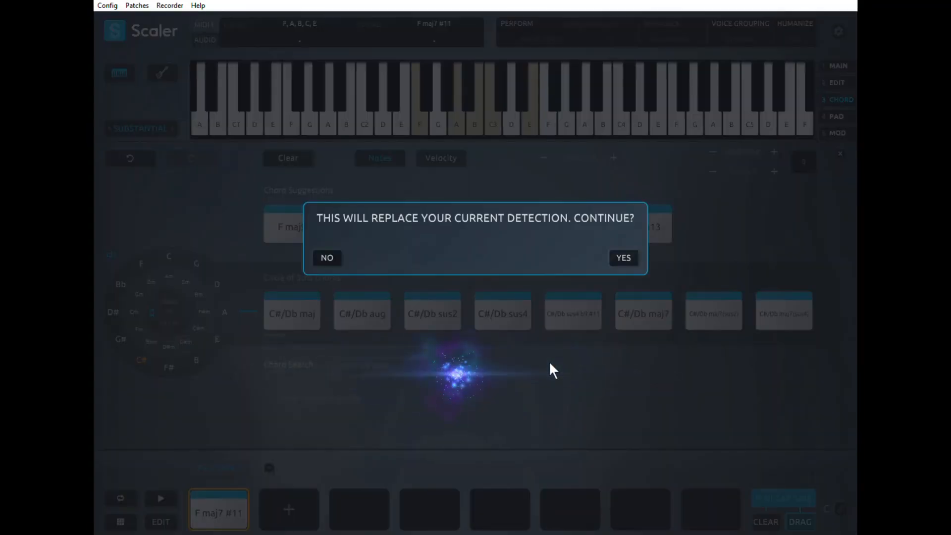
mouse_move(443, 222)
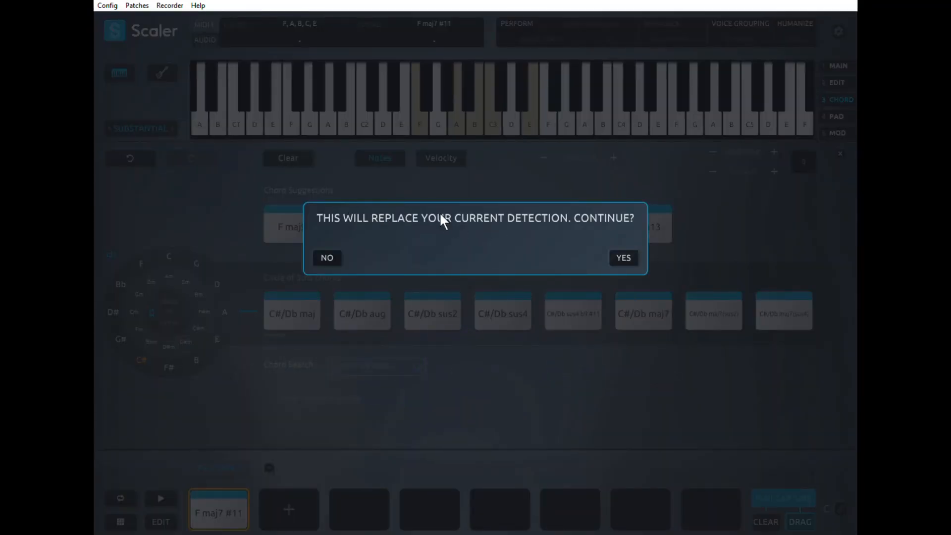
mouse_move(636, 338)
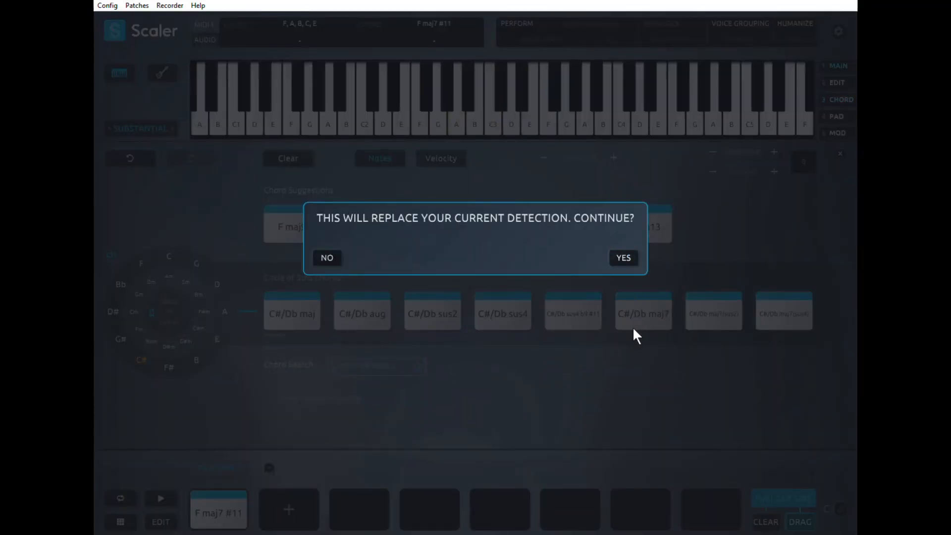
Confirm replacing the current detection with the newly played chord sequence
left_click(623, 258)
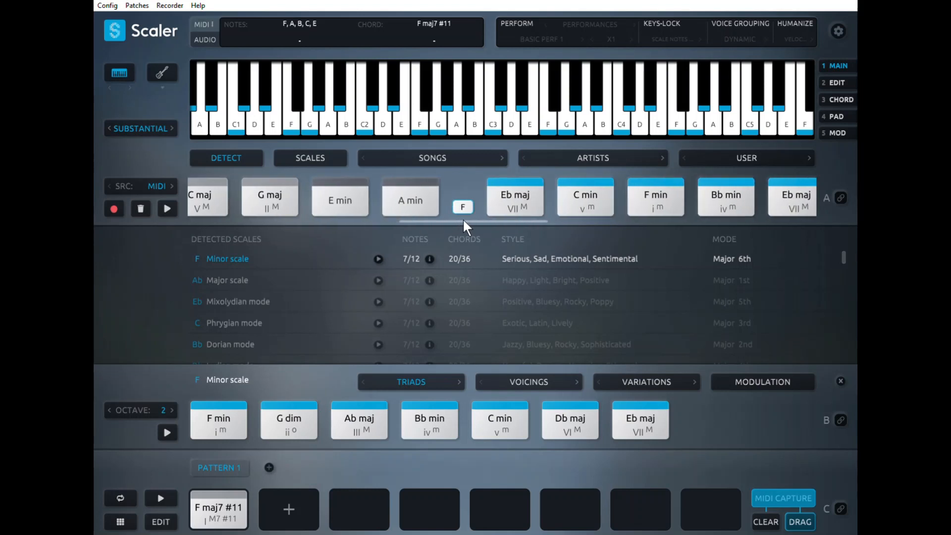
Audition detected E min and G maj, select the C maj–A min run, and add Pattern 2
left_click(462, 206)
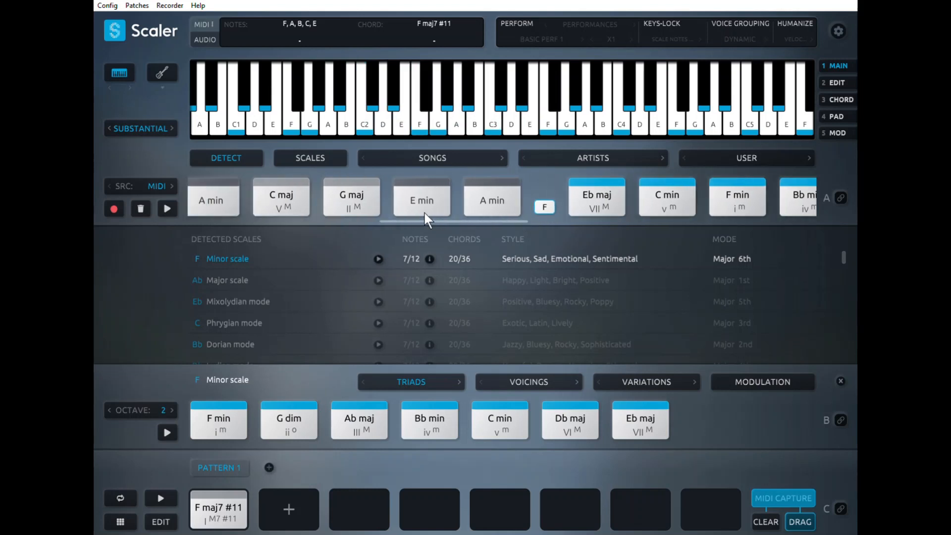
left_click(352, 197)
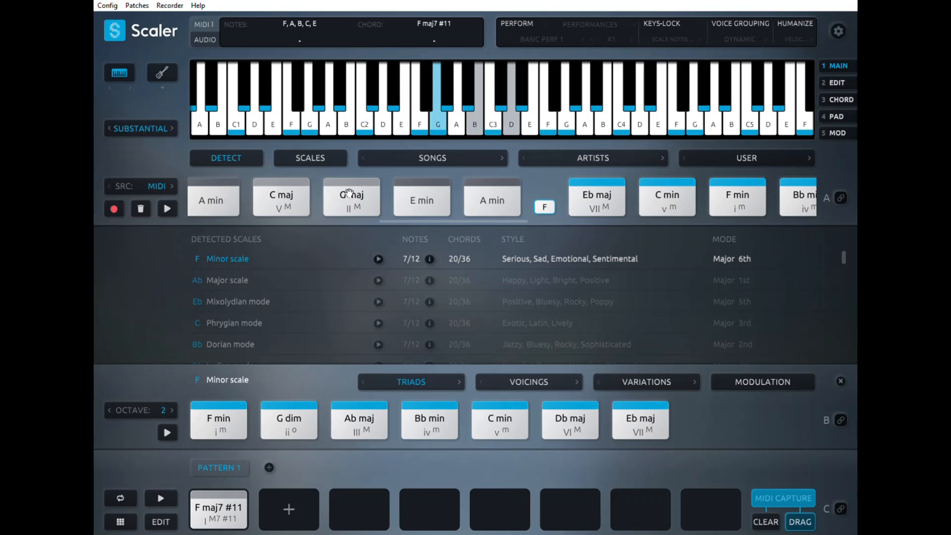
left_click(281, 198)
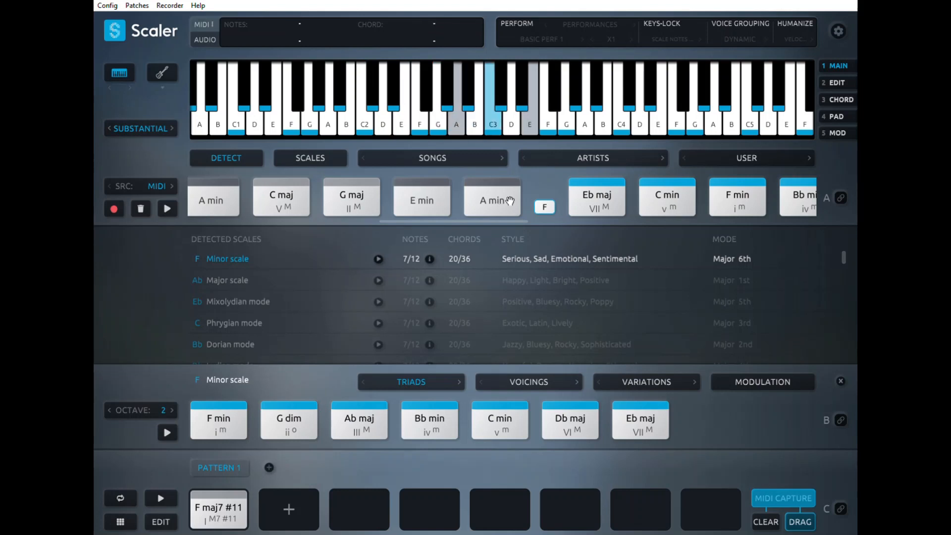
mouse_move(493, 197)
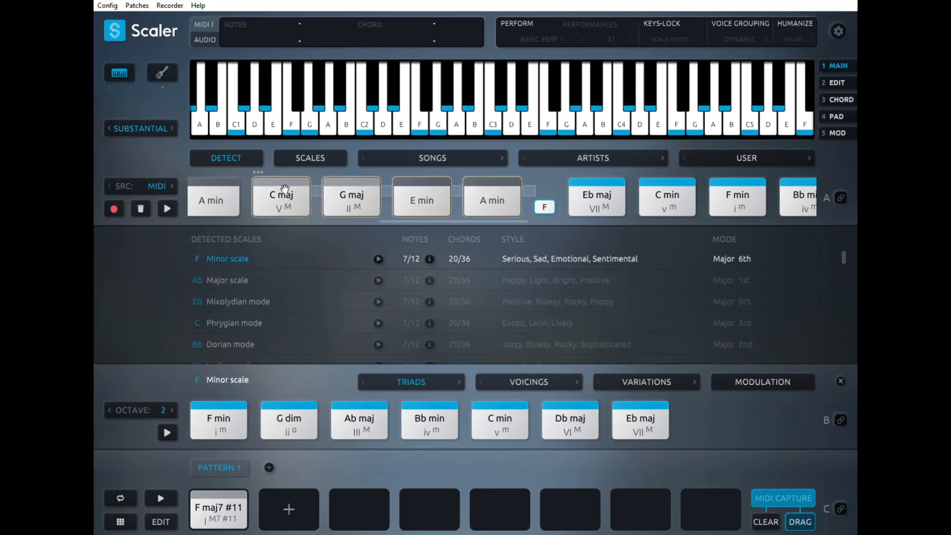
left_click(281, 197)
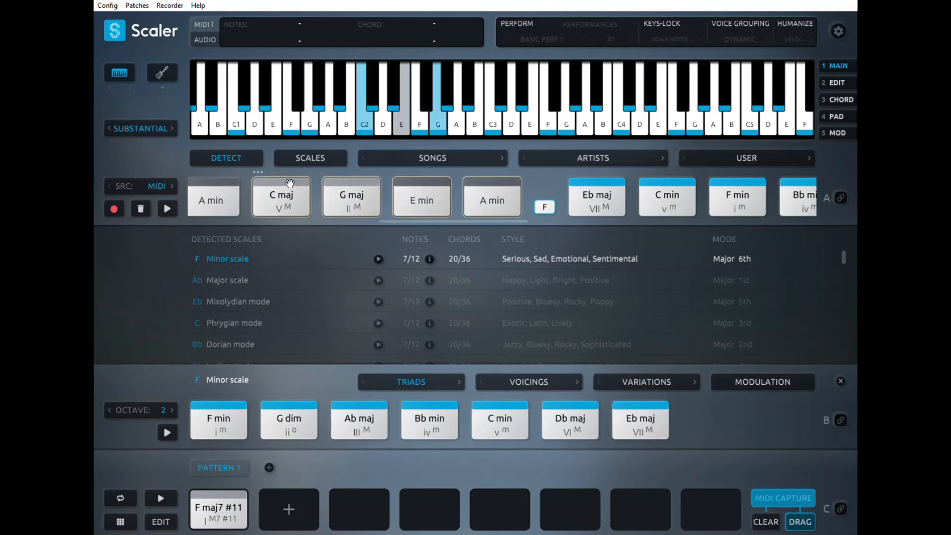
mouse_move(480, 263)
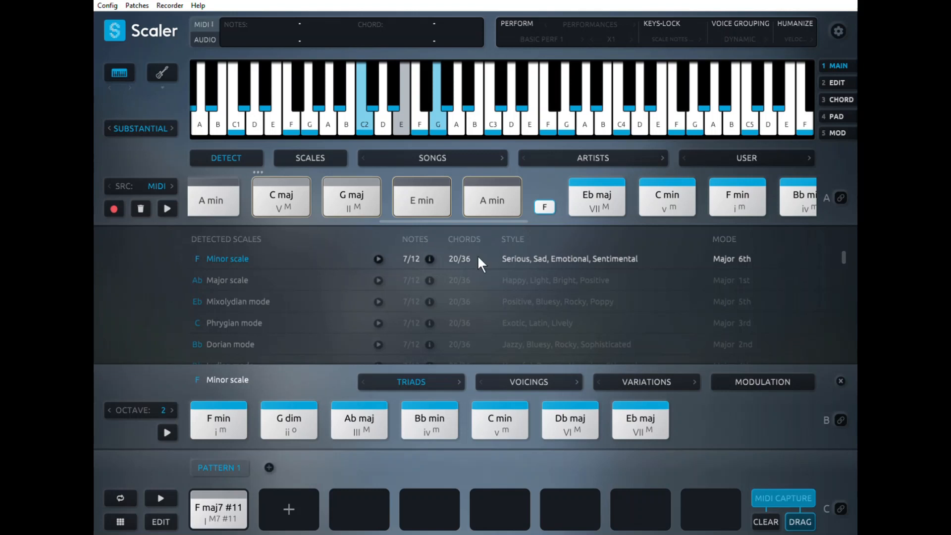
left_click(268, 467)
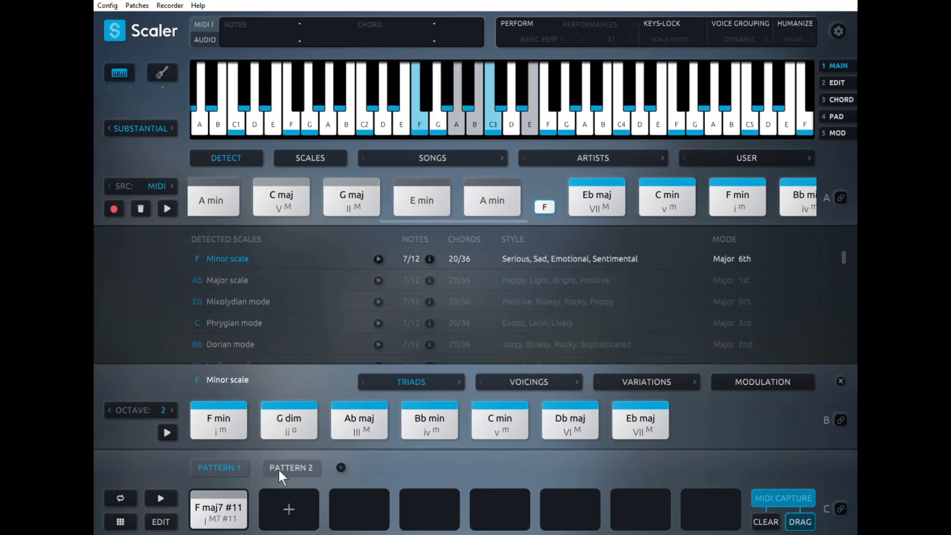
Open Pattern 2 (C maj, G maj, E min, A min), audition E min, and add Pattern 3
left_click(292, 469)
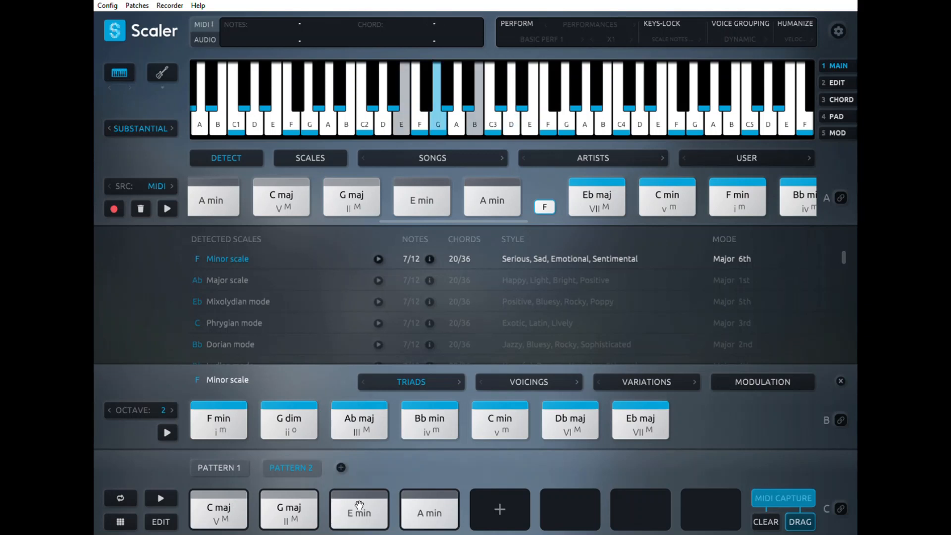
left_click(429, 509)
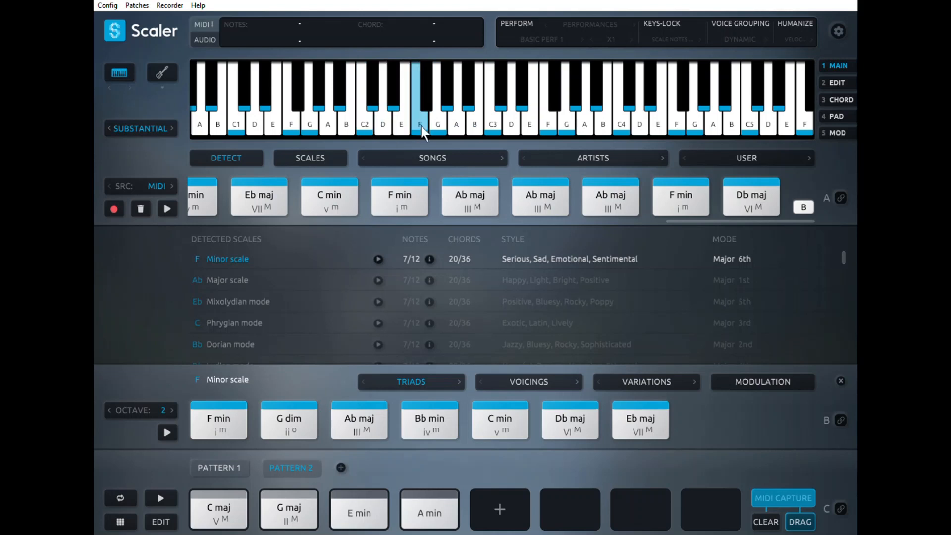
mouse_move(705, 269)
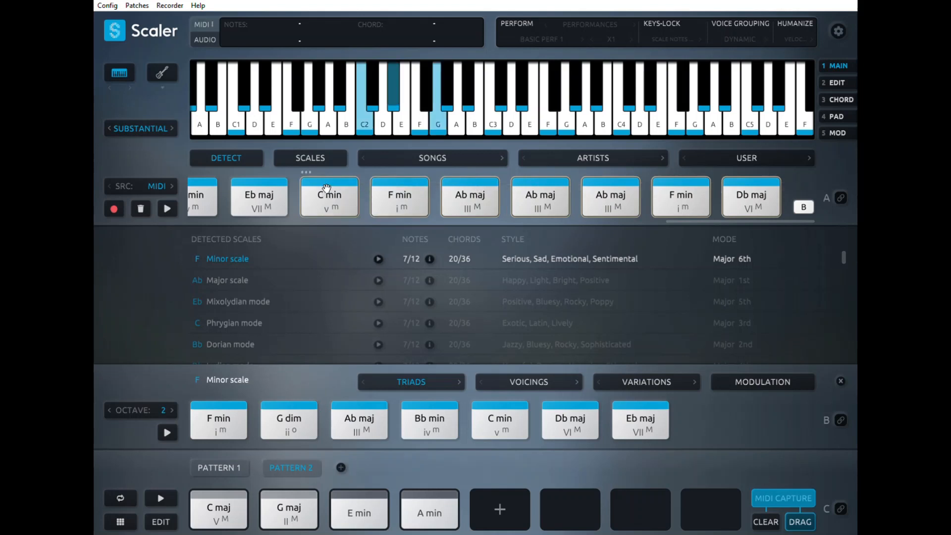
mouse_move(544, 257)
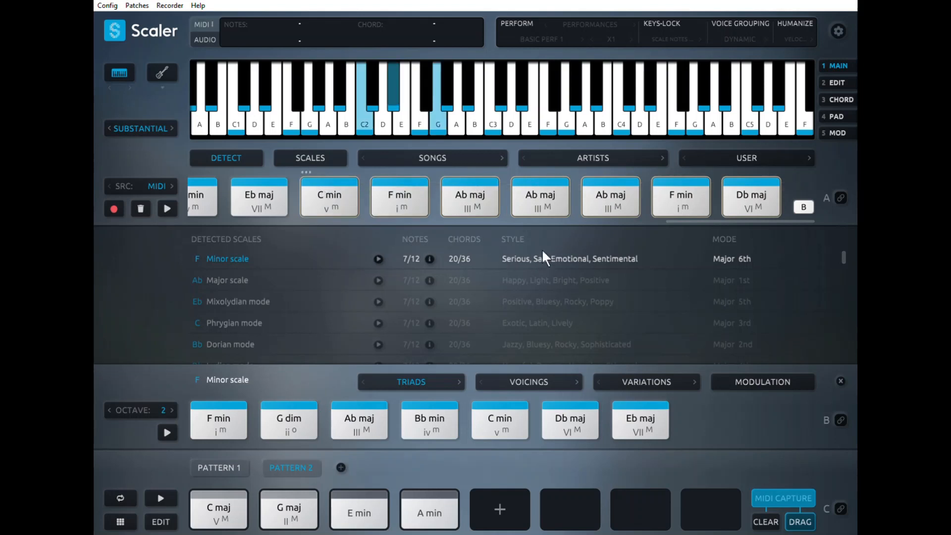
left_click(340, 468)
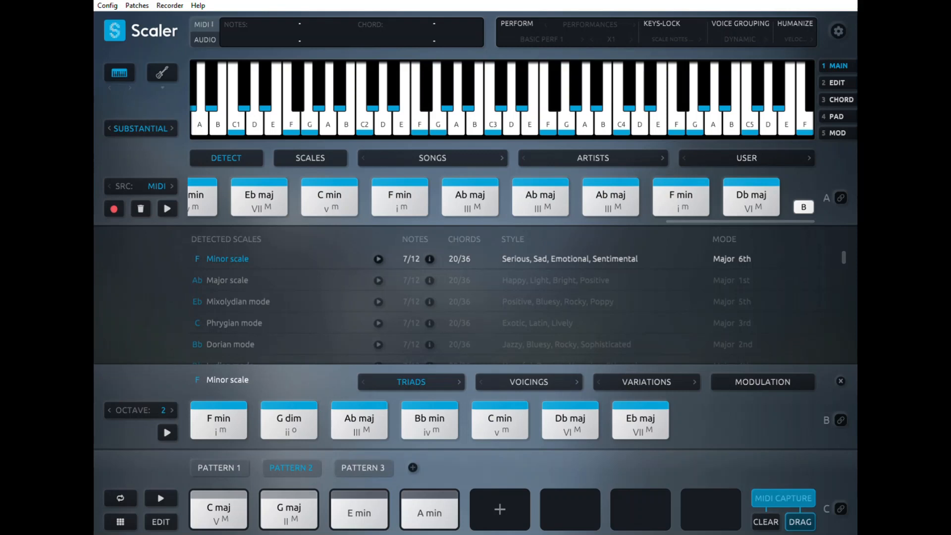
On the Pad page, bind Pattern 2 to MIDI and test its pad
left_click(837, 116)
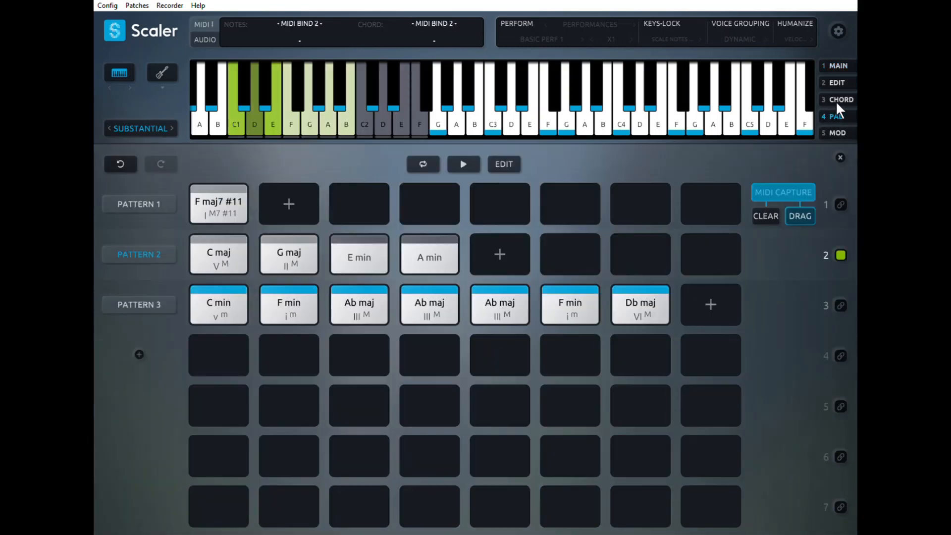
mouse_move(146, 221)
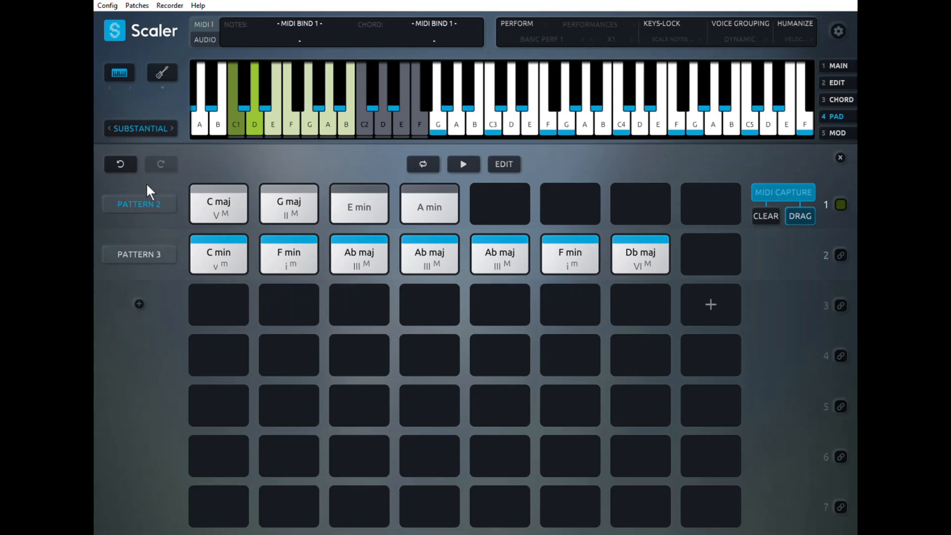
mouse_move(847, 206)
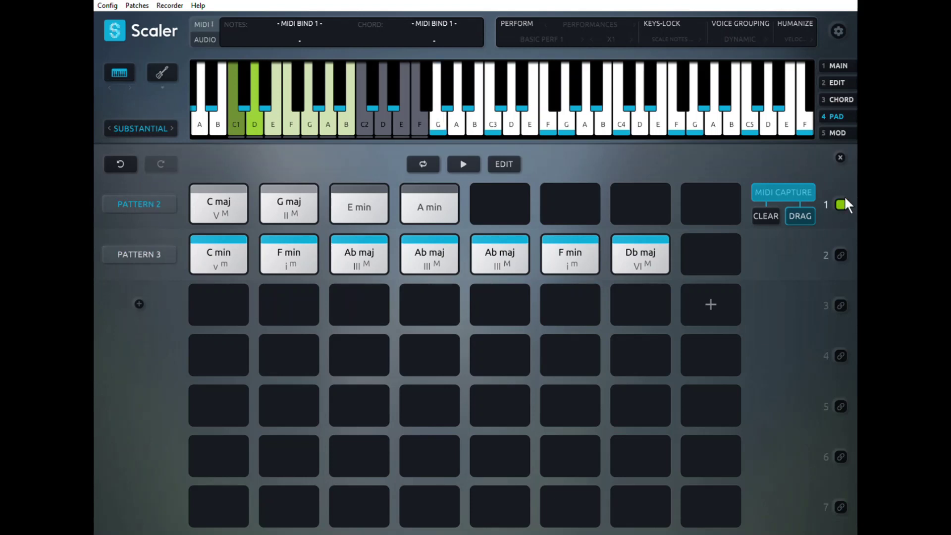
left_click(289, 203)
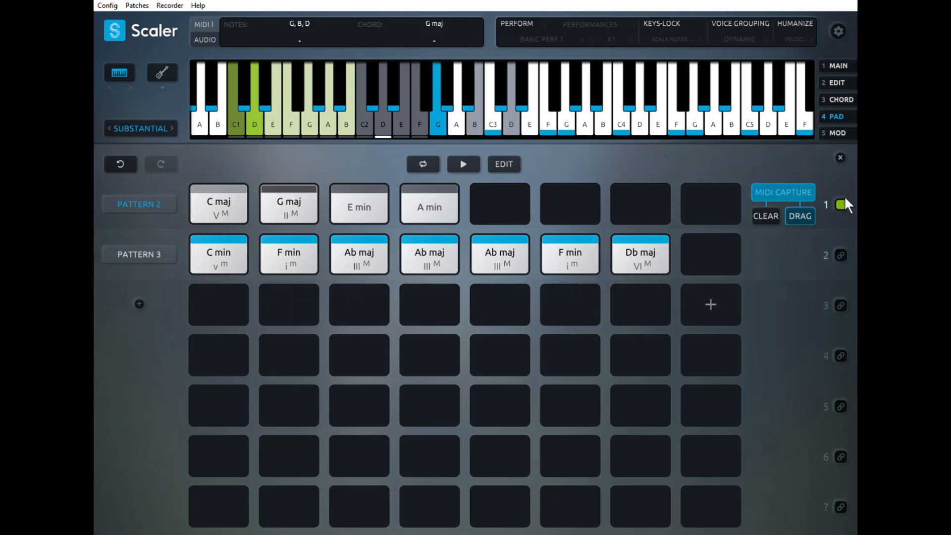
left_click(429, 204)
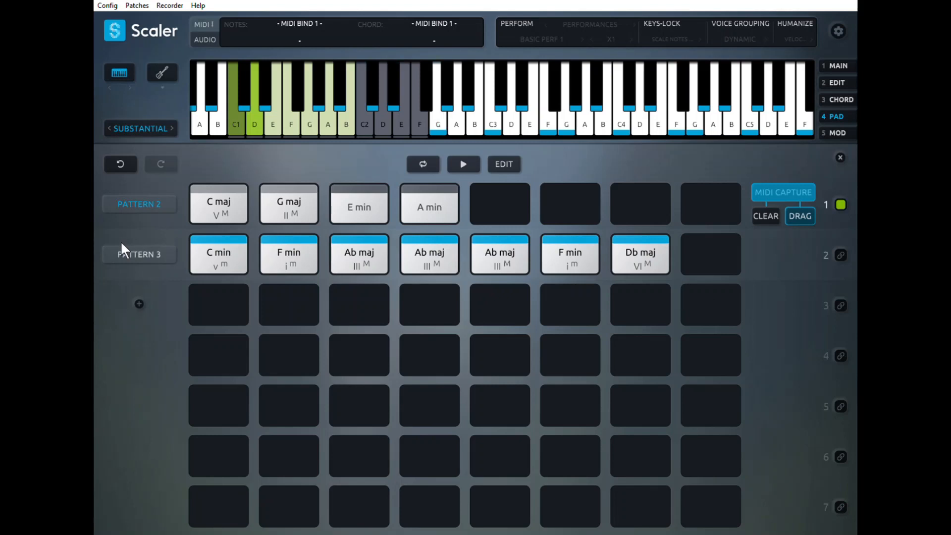
Select Pattern 3 and trigger its pads, starting with C min
left_click(218, 254)
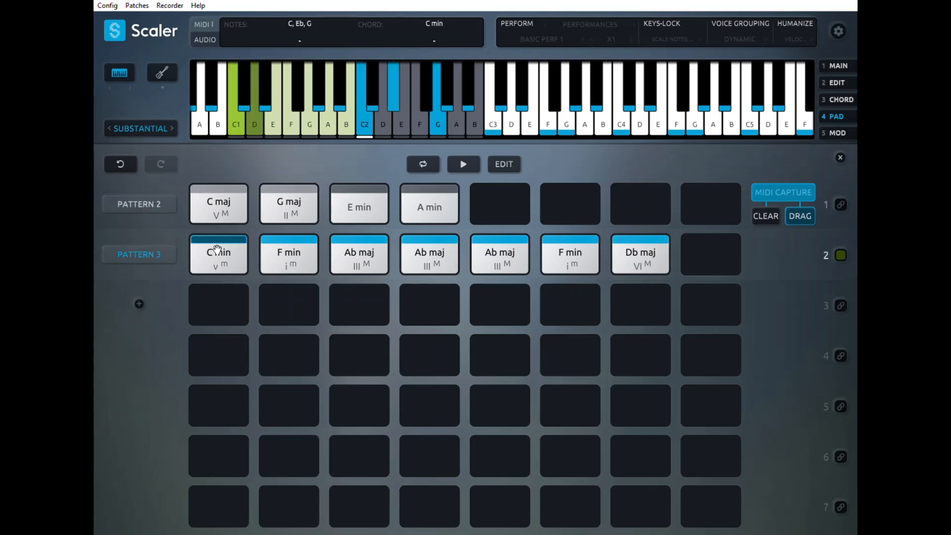
left_click(359, 254)
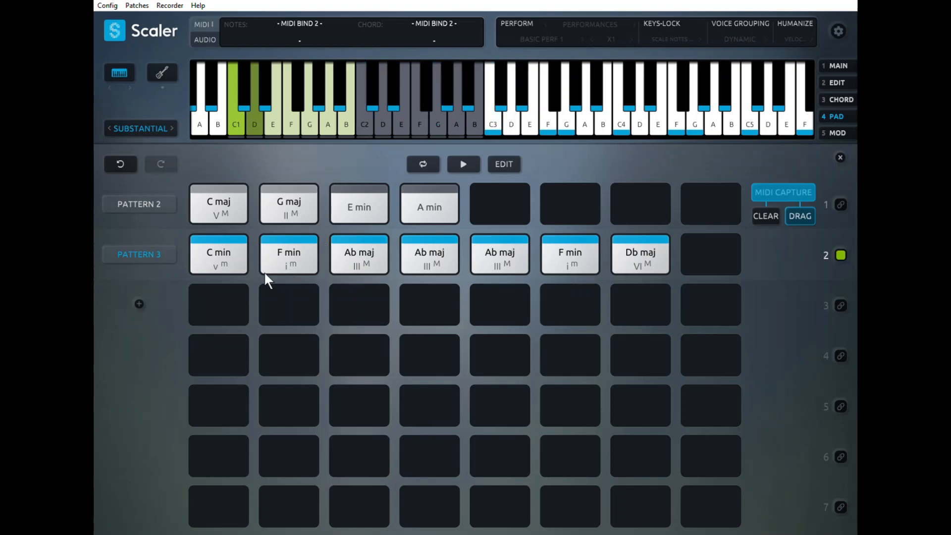
left_click(219, 254)
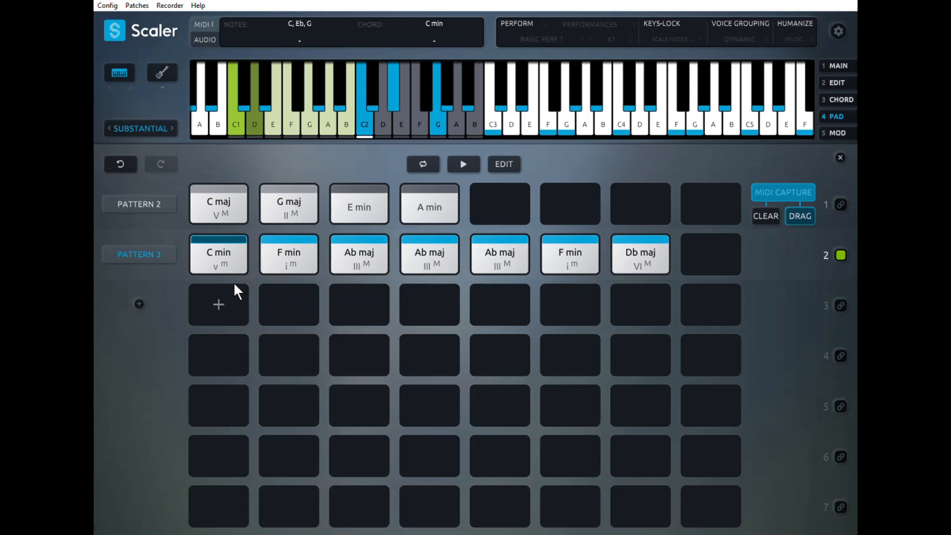
left_click(499, 254)
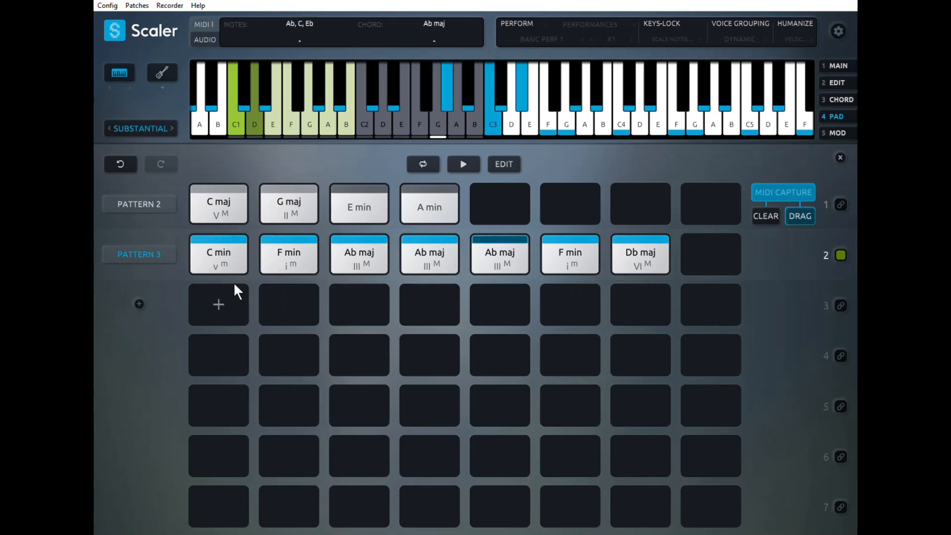